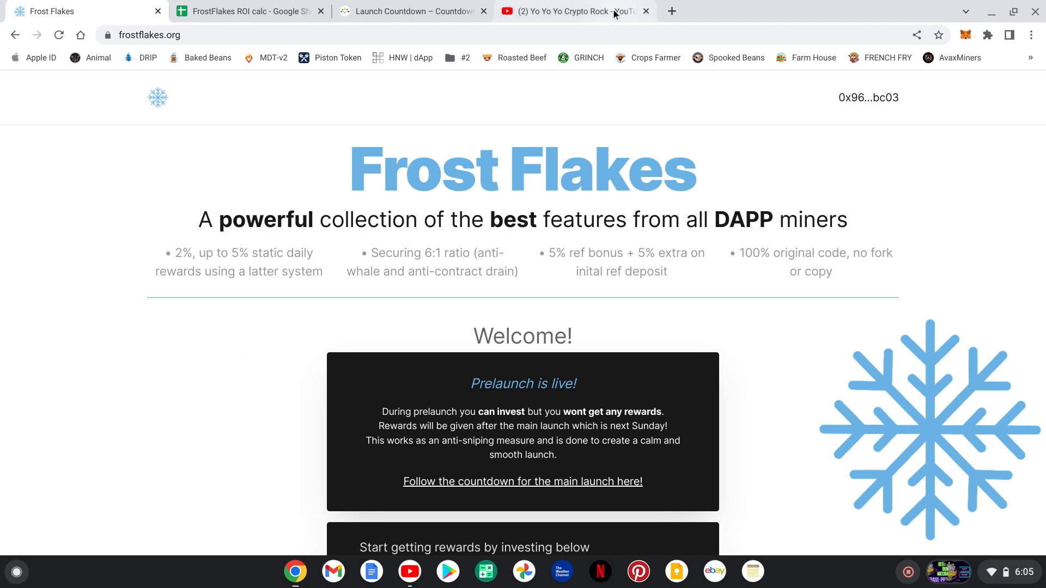
Switch to the creator's YouTube channel showing its uploaded videos.
{"action": "left_click", "coordinate": [574, 10]}
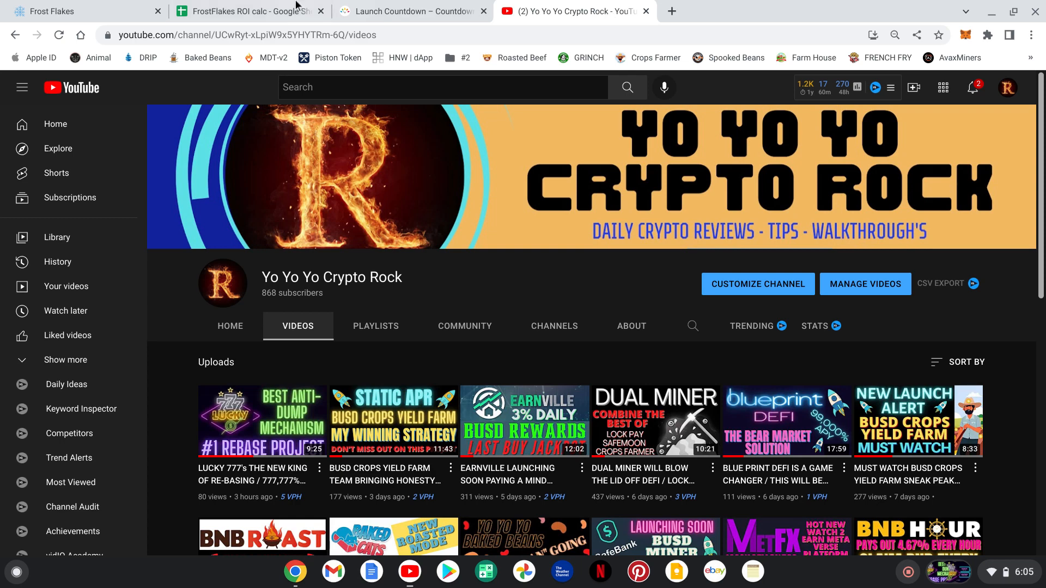
{"action": "left_click", "coordinate": [70, 11]}
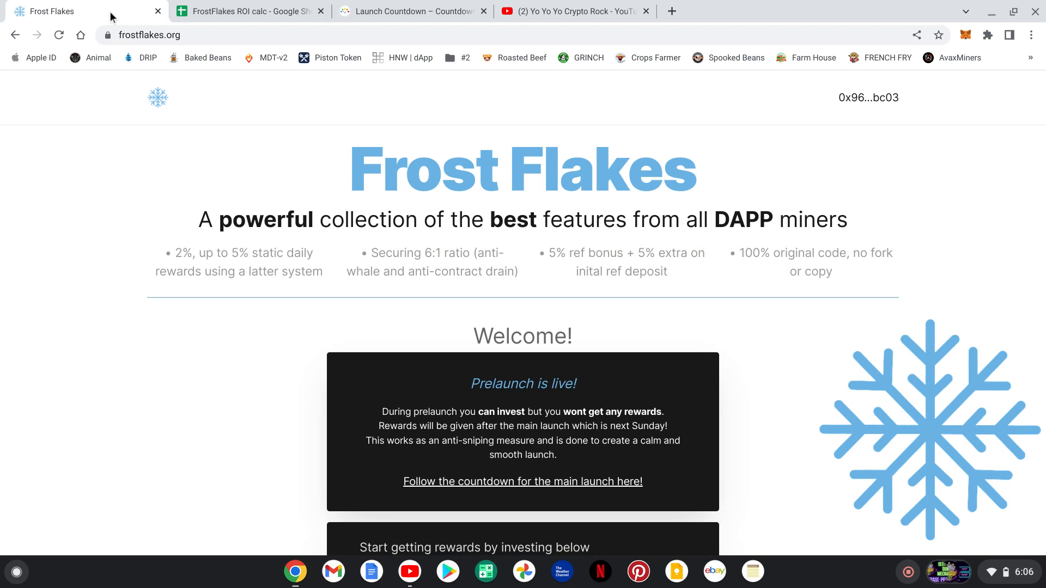
{"action": "mouse_move", "coordinate": [540, 4]}
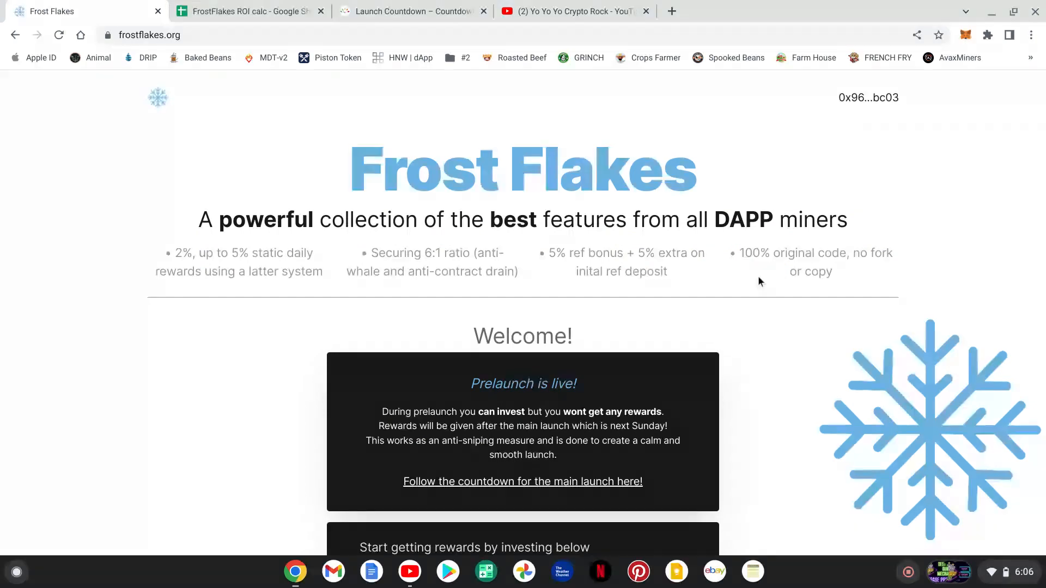
{"action": "mouse_move", "coordinate": [854, 285]}
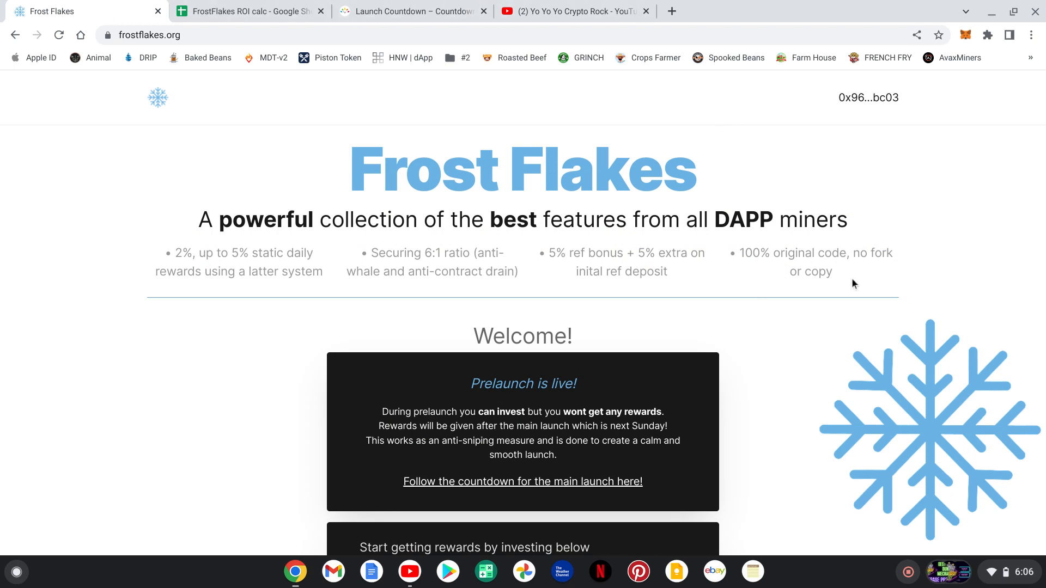
{"action": "mouse_move", "coordinate": [257, 362]}
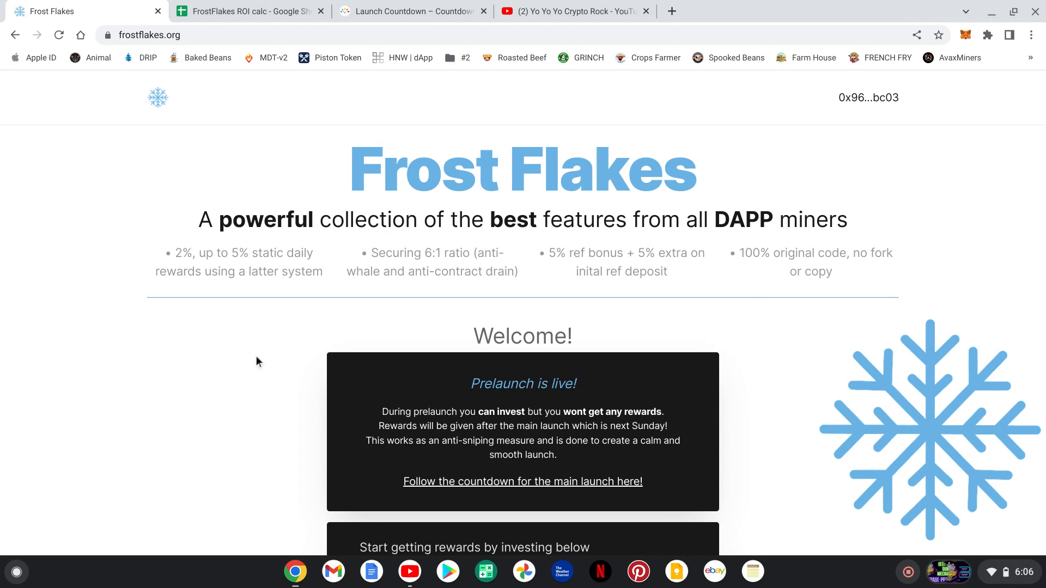
{"action": "scroll", "scroll_direction": "down", "scroll_amount": 3}
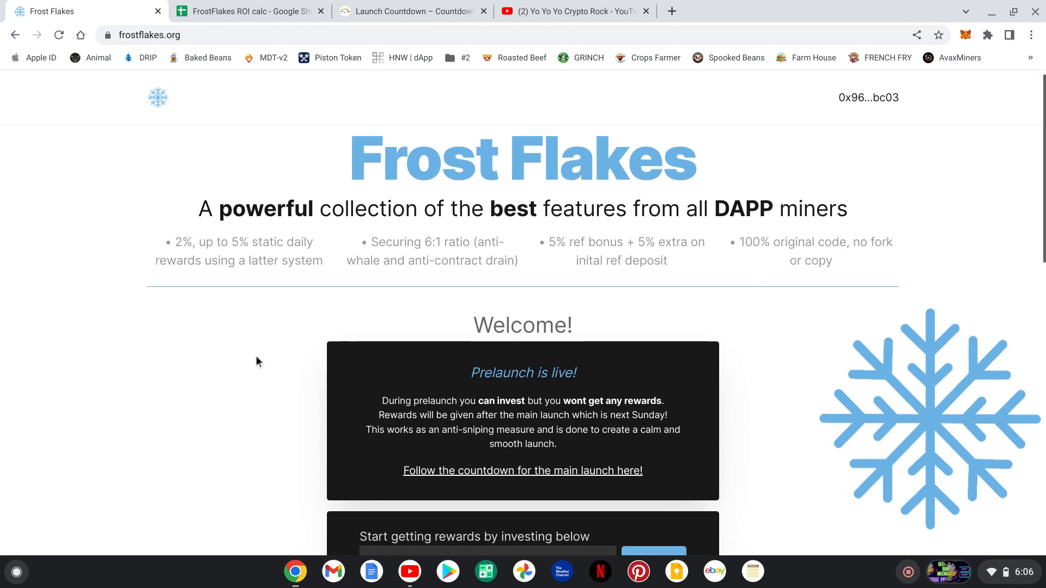
{"action": "scroll", "scroll_direction": "down", "scroll_amount": 3}
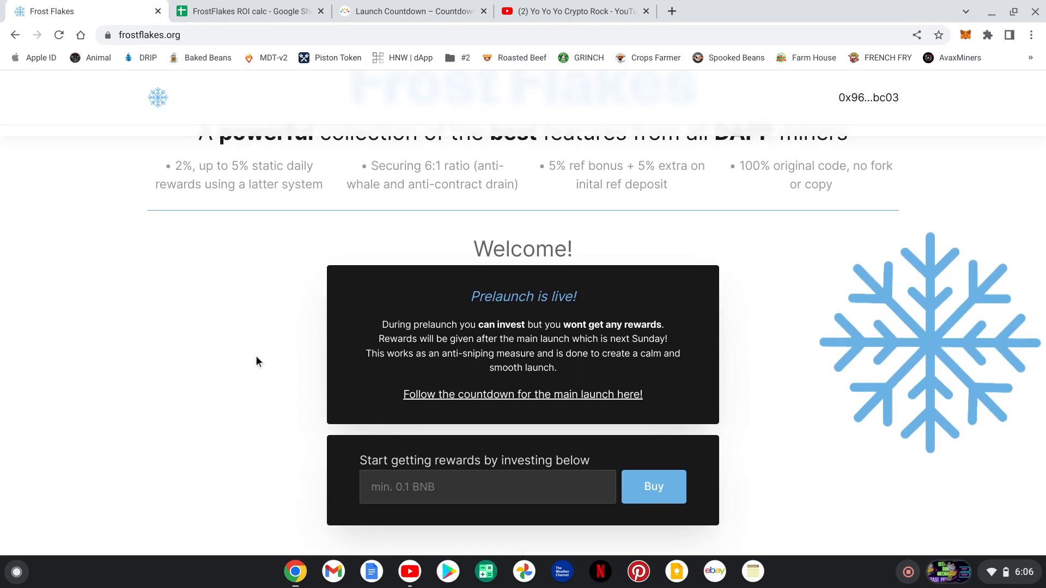
{"action": "mouse_move", "coordinate": [475, 360]}
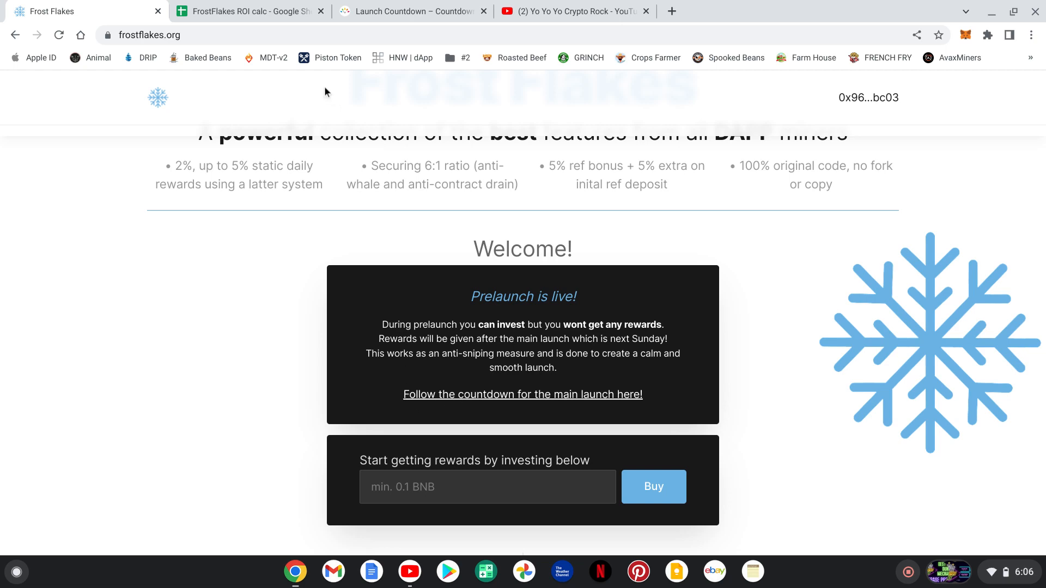
View the FrostFlakes ROI calculator spreadsheet, then the Main Launch countdown page.
{"action": "left_click", "coordinate": [253, 12]}
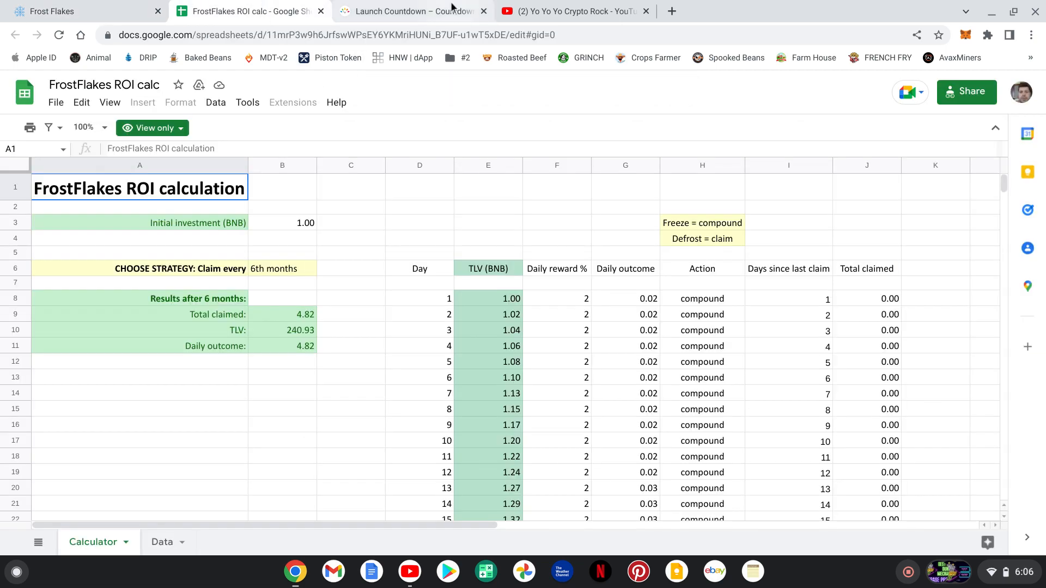
{"action": "left_click", "coordinate": [412, 11]}
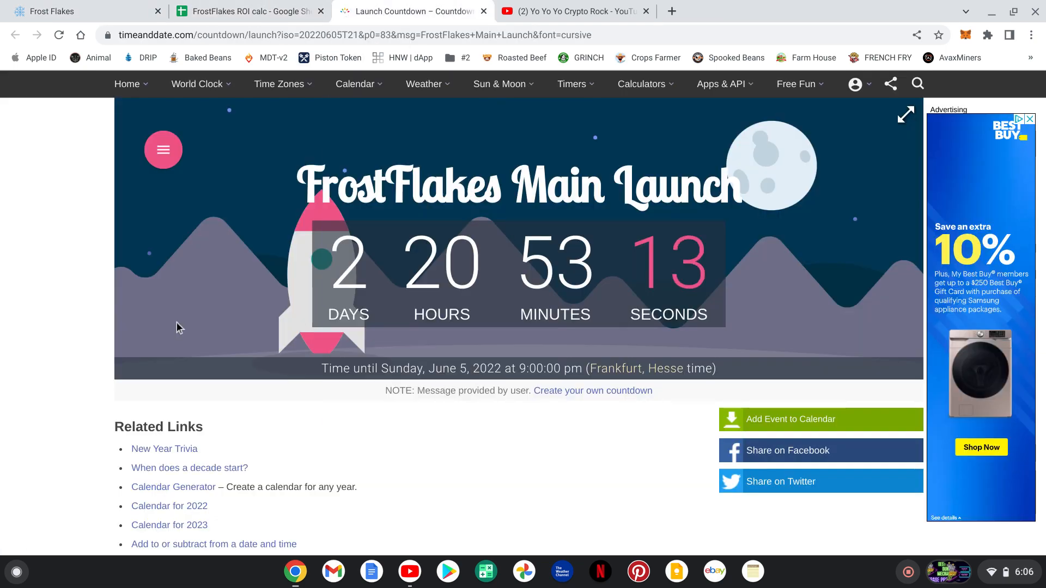
{"action": "mouse_move", "coordinate": [286, 316]}
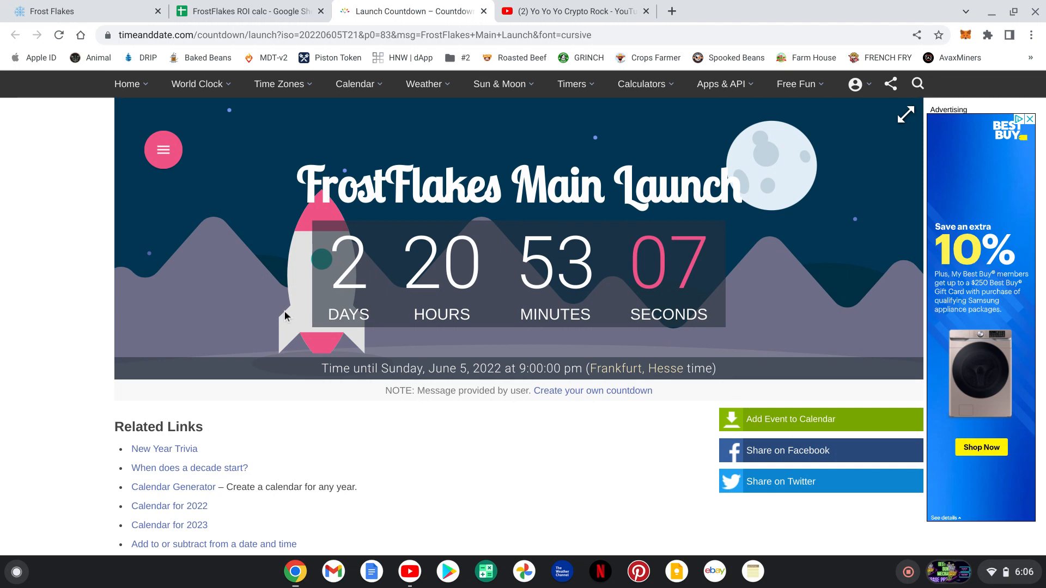
Return to the Frost Flakes dapp and move down toward the Buy section with the 2% downline referral offer.
{"action": "left_click", "coordinate": [76, 11]}
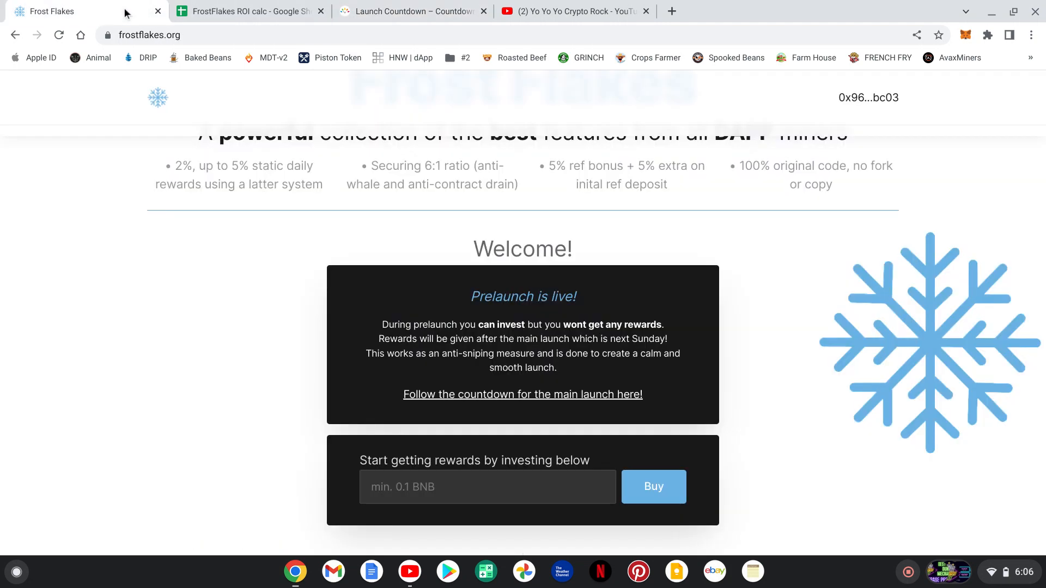
{"action": "mouse_move", "coordinate": [123, 259]}
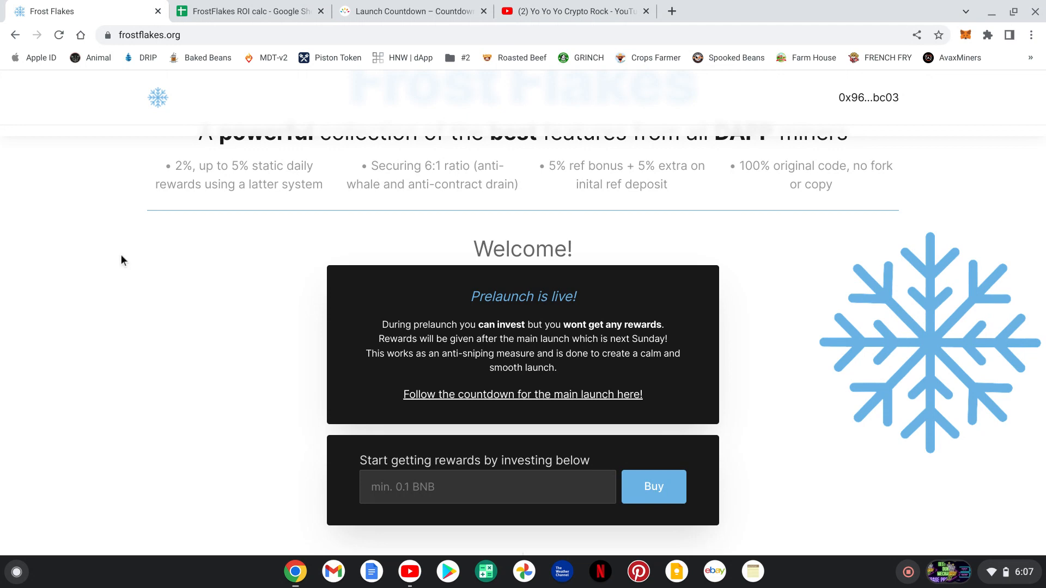
{"action": "scroll", "scroll_direction": "down", "scroll_amount": 3}
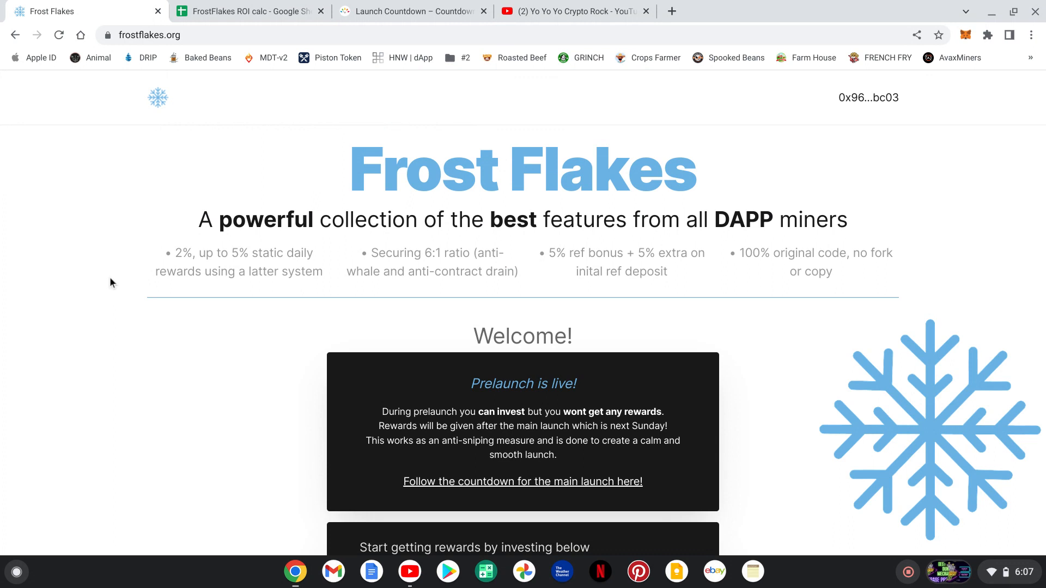
{"action": "scroll", "scroll_direction": "down", "scroll_amount": 3}
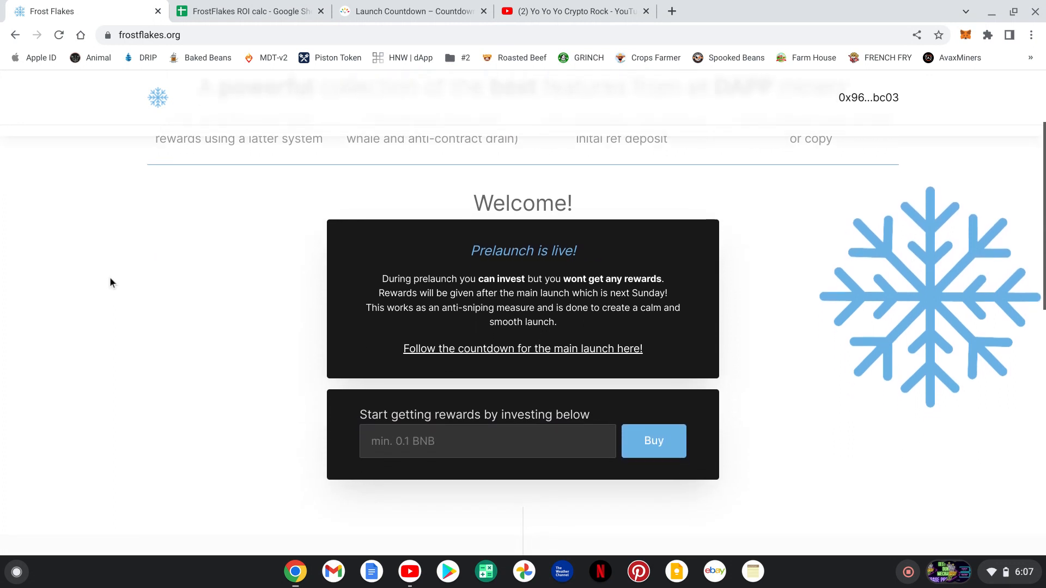
{"action": "scroll", "scroll_direction": "down", "scroll_amount": 3}
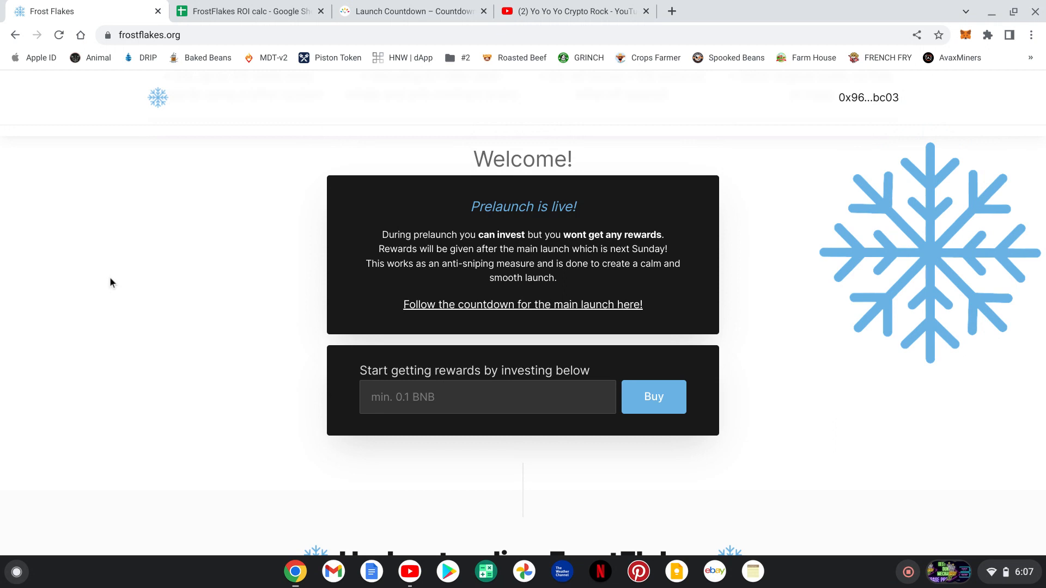
{"action": "scroll", "scroll_direction": "down", "scroll_amount": 3}
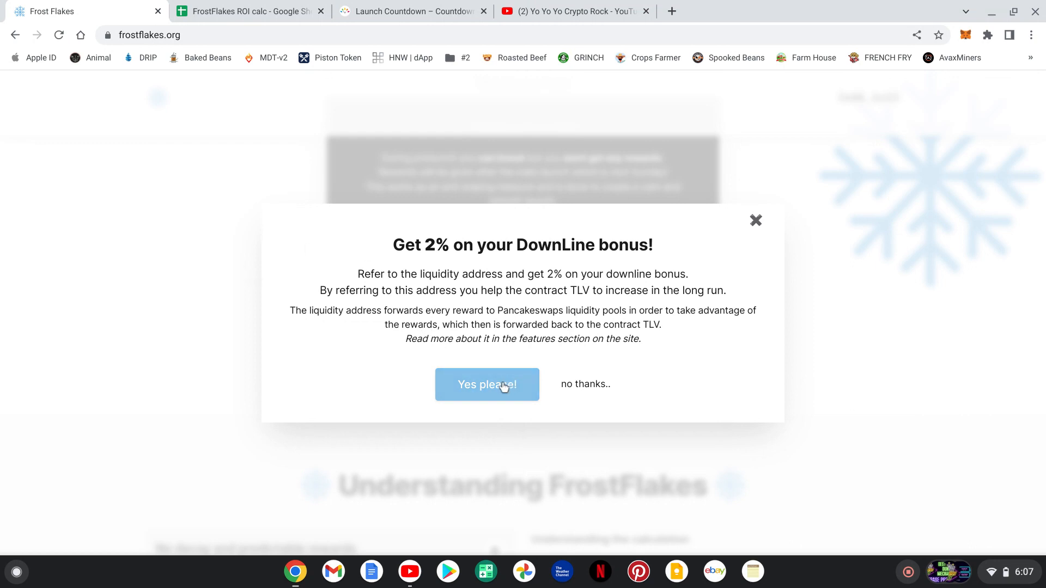
{"action": "mouse_move", "coordinate": [493, 386]}
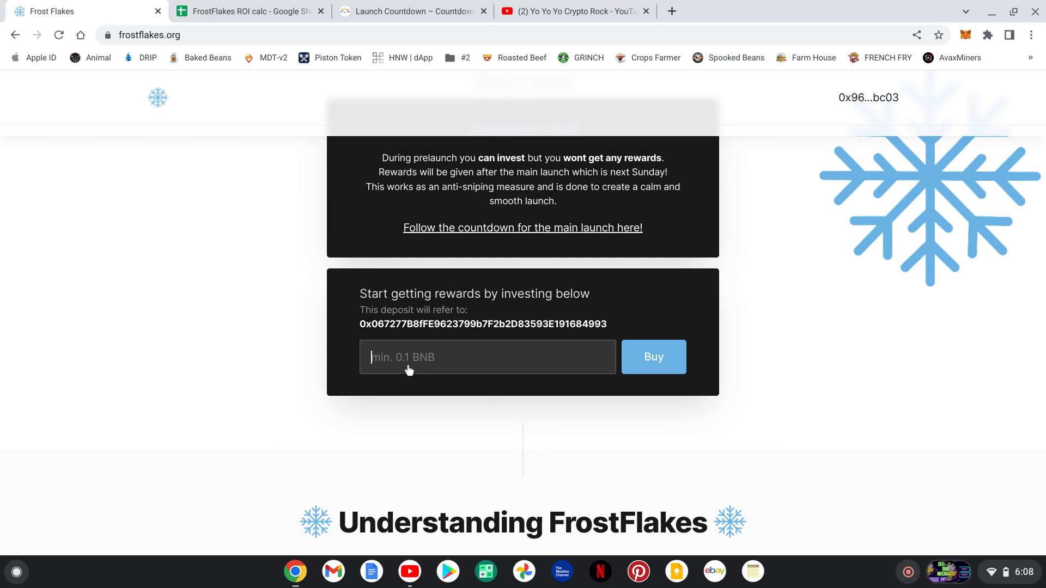
Enter .275 in the BNB amount field and submit the investment with Buy.
{"action": "type", "text": "."}
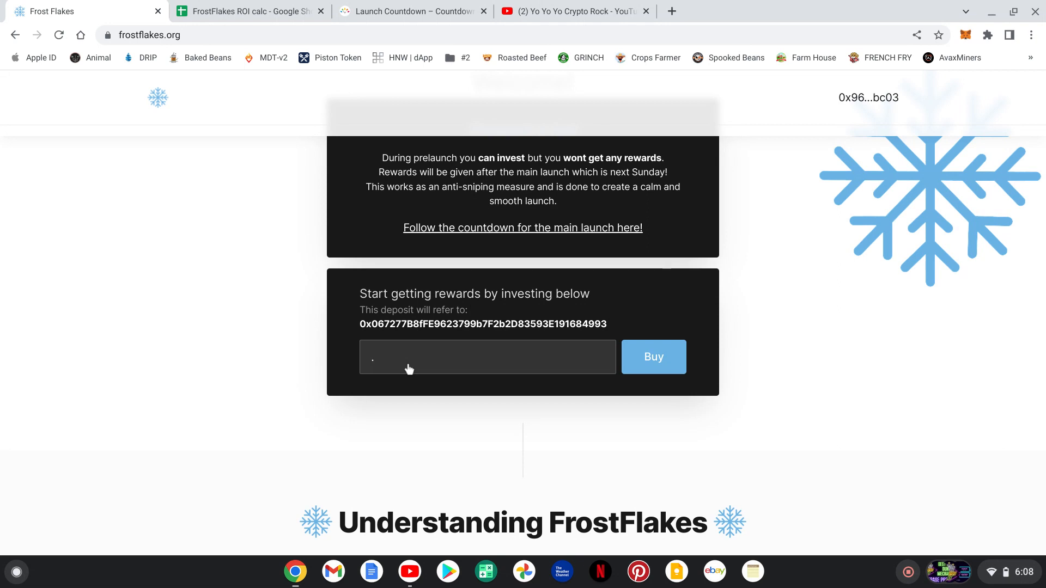
{"action": "type", "text": "27"}
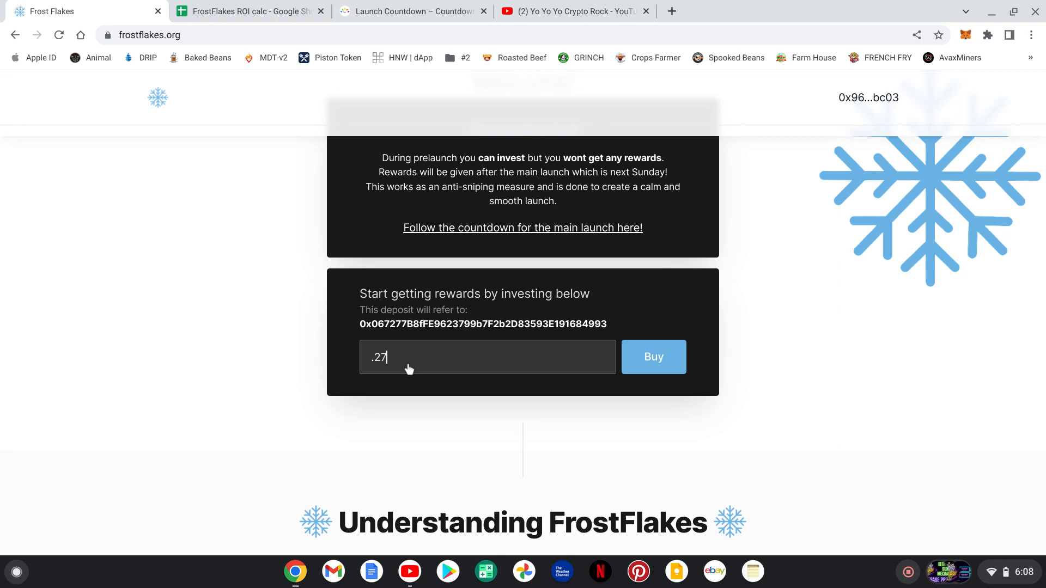
{"action": "type", "text": "5"}
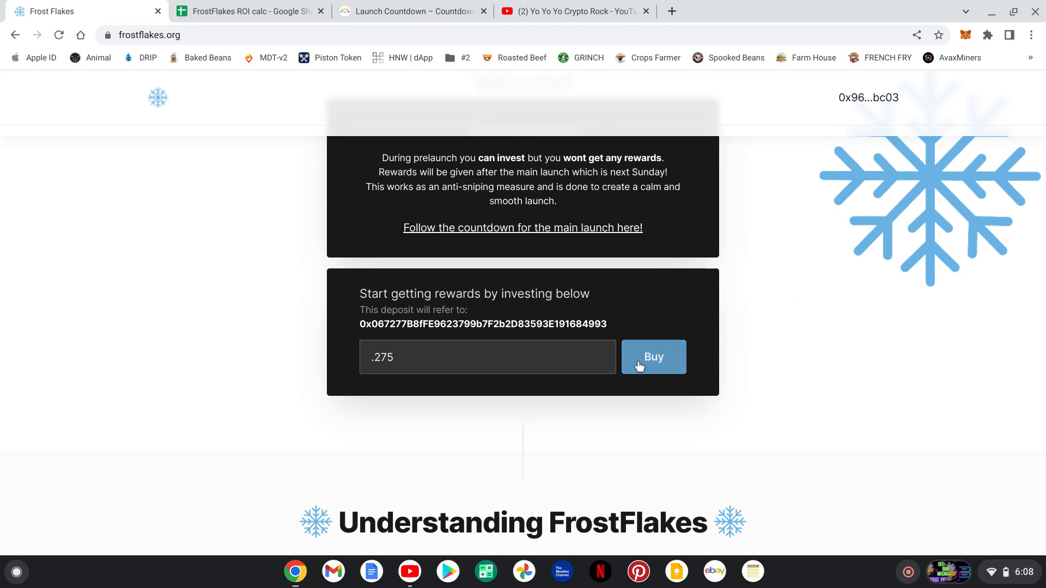
{"action": "left_click", "coordinate": [654, 357]}
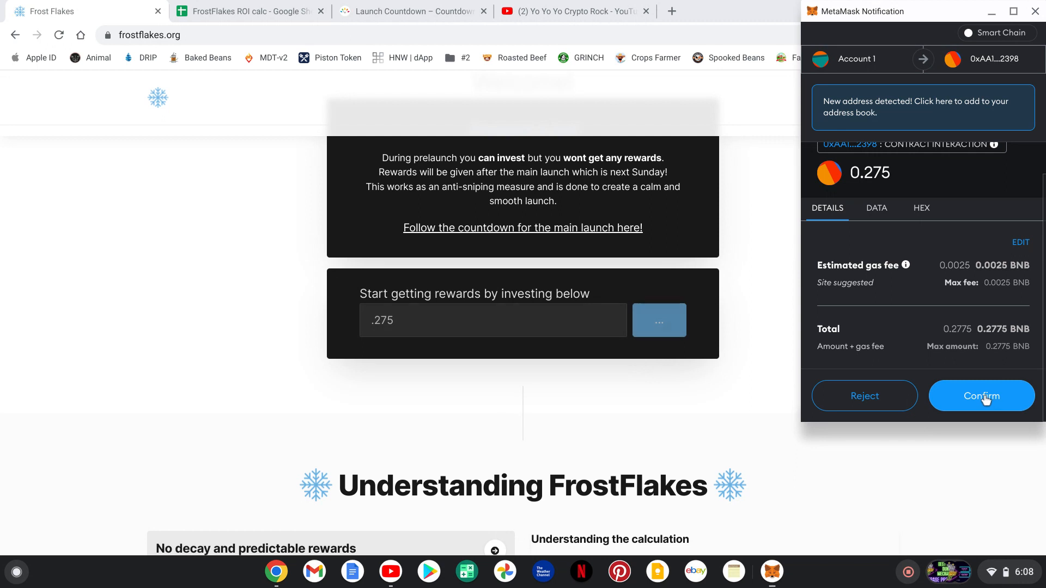
Confirm the 0.275 BNB transaction in MetaMask so the dapp shows 43,668,982 frost flakes.
{"action": "left_click", "coordinate": [982, 396]}
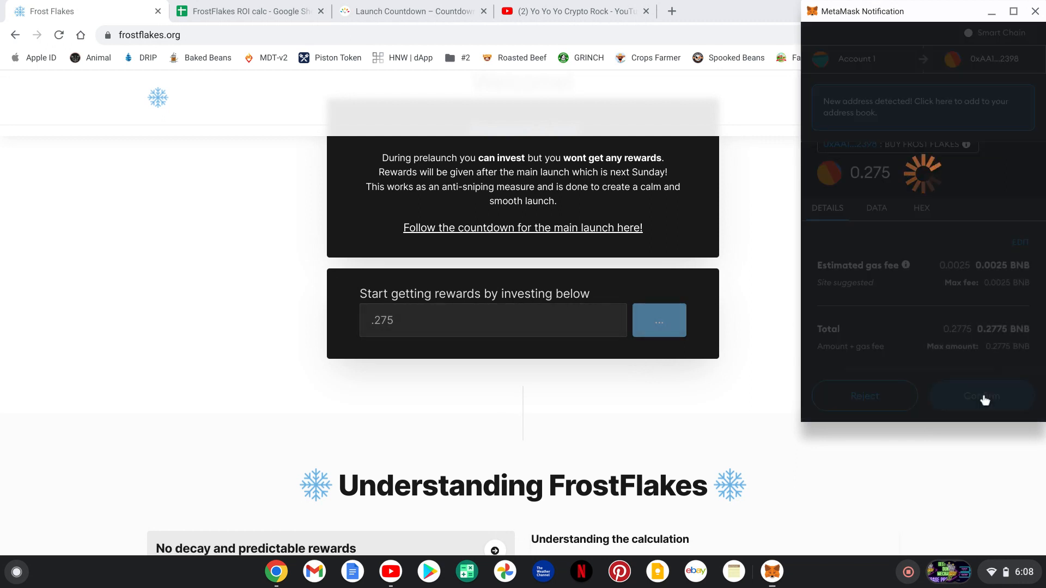
{"action": "left_click", "coordinate": [982, 396]}
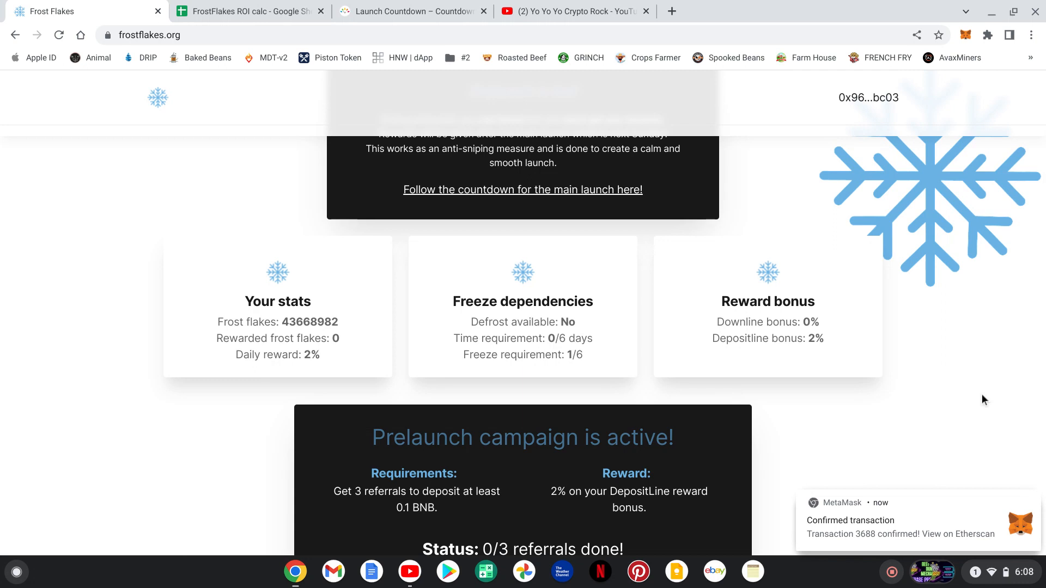
{"action": "mouse_move", "coordinate": [59, 323]}
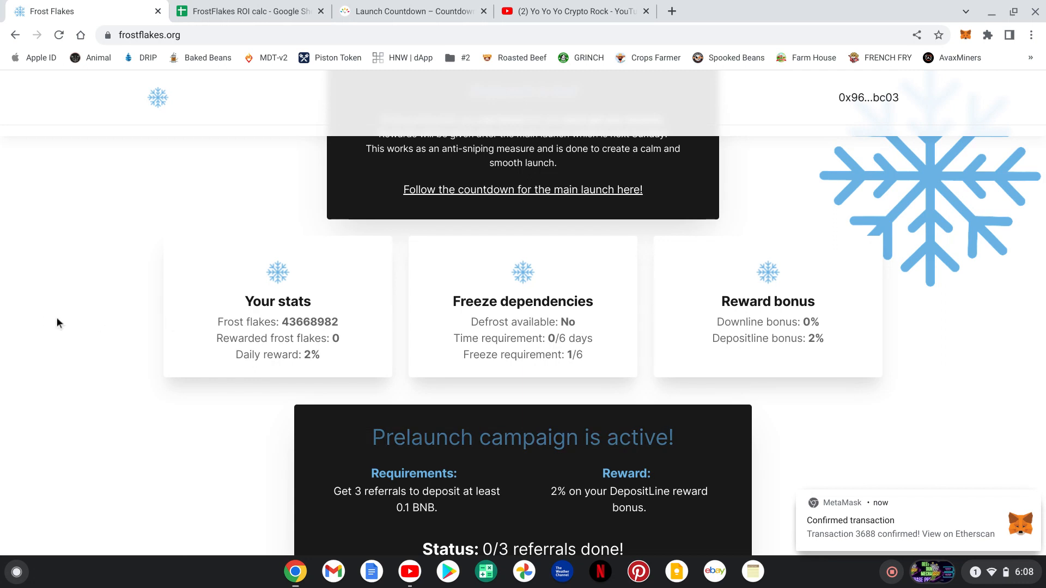
{"action": "mouse_move", "coordinate": [100, 330]}
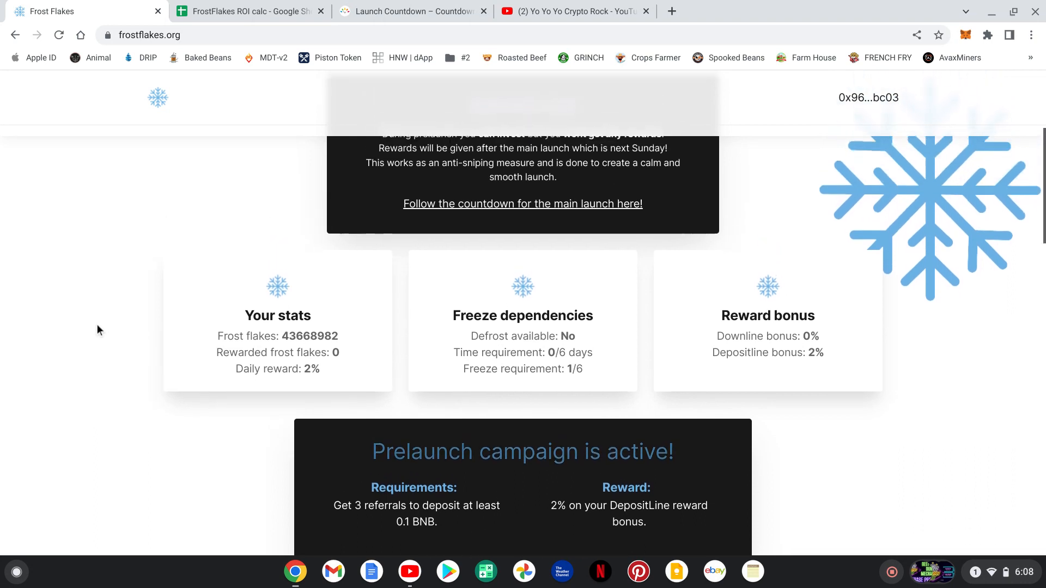
Move down past the stats, rewards and 0.3 BNB deposits panels to the Understanding FrostFlakes section.
{"action": "scroll", "scroll_direction": "down", "scroll_amount": 3}
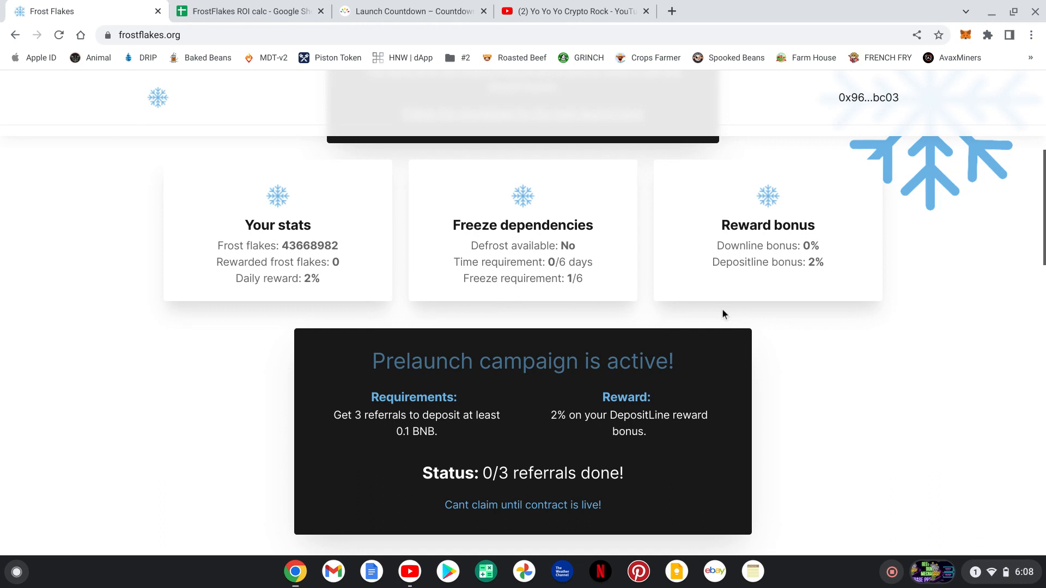
{"action": "mouse_move", "coordinate": [741, 278]}
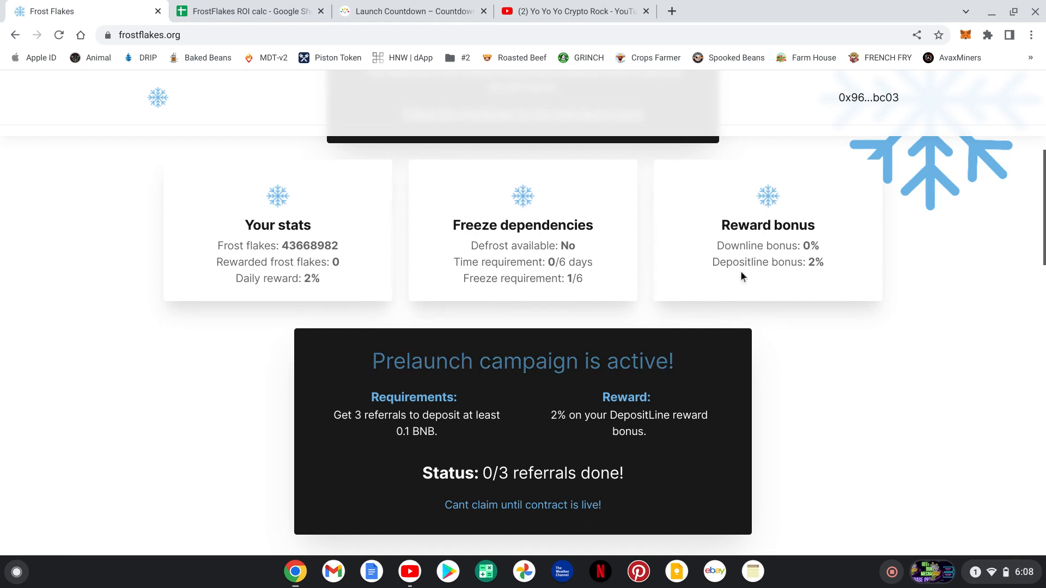
{"action": "mouse_move", "coordinate": [693, 309]}
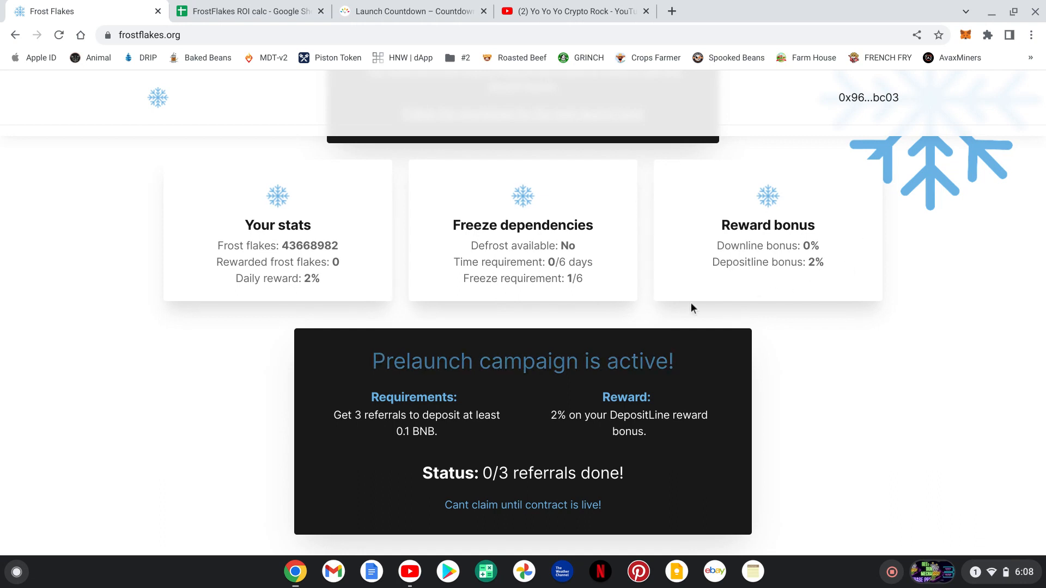
{"action": "scroll", "scroll_direction": "down", "scroll_amount": 3}
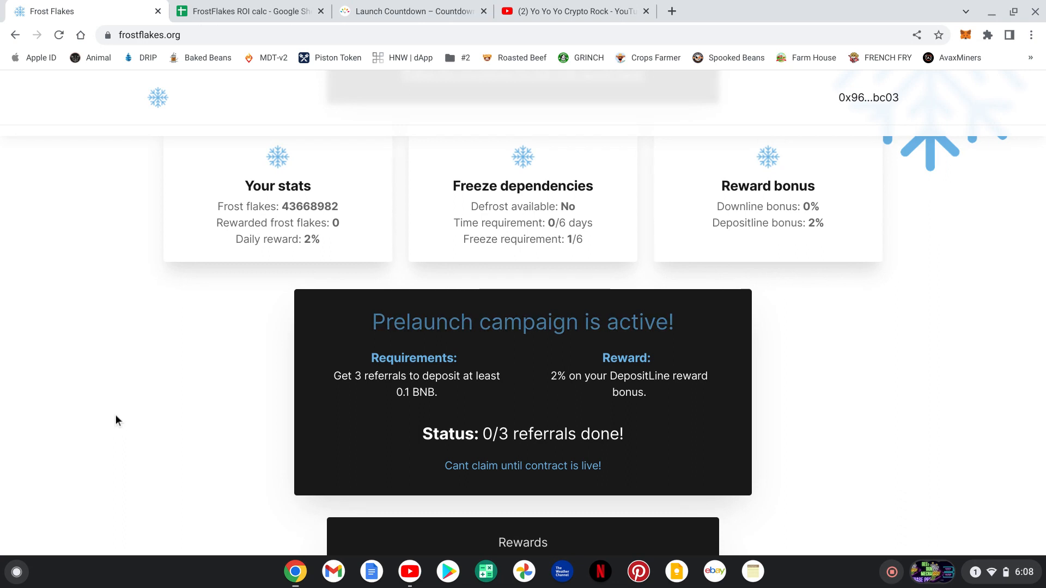
{"action": "scroll", "scroll_direction": "down", "scroll_amount": 3}
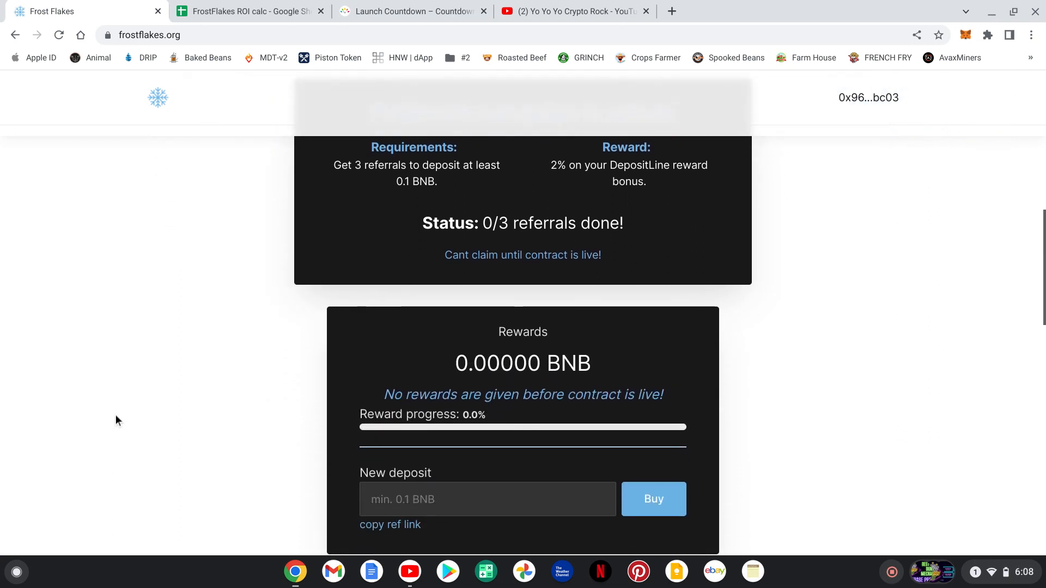
{"action": "scroll", "scroll_direction": "down", "scroll_amount": 3}
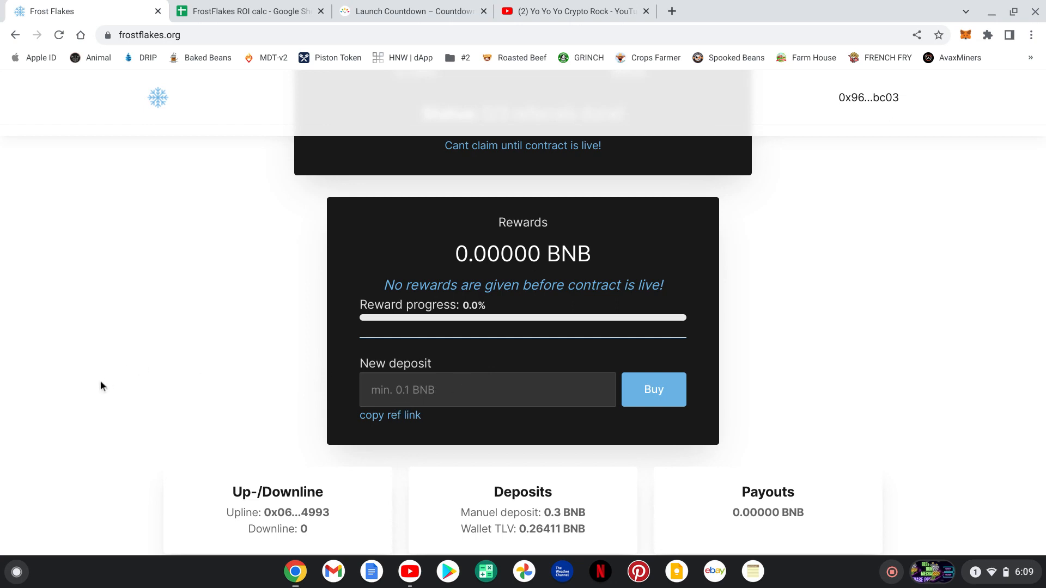
{"action": "scroll", "scroll_direction": "down", "scroll_amount": 3}
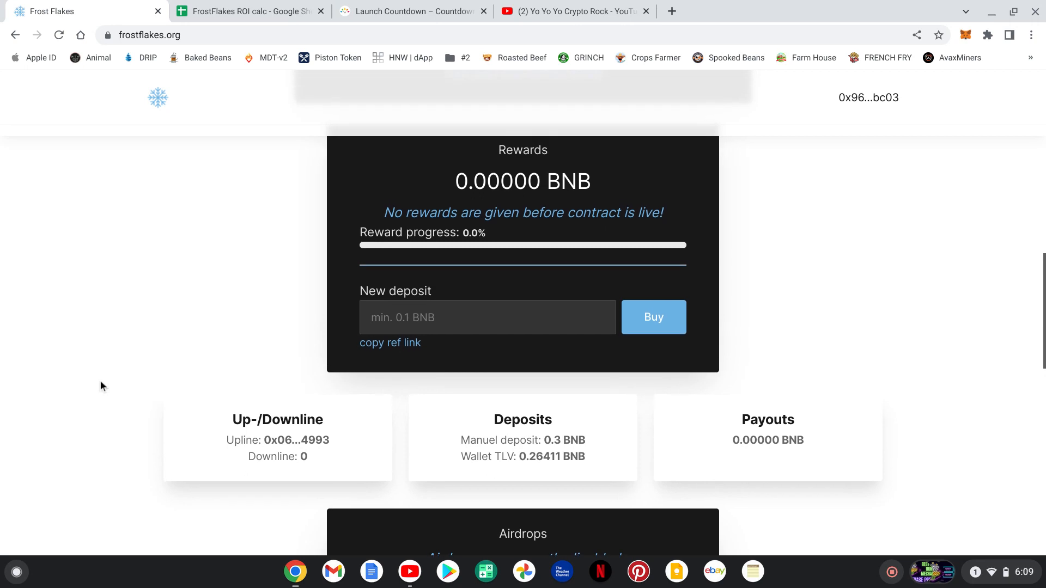
{"action": "scroll", "scroll_direction": "down", "scroll_amount": 3}
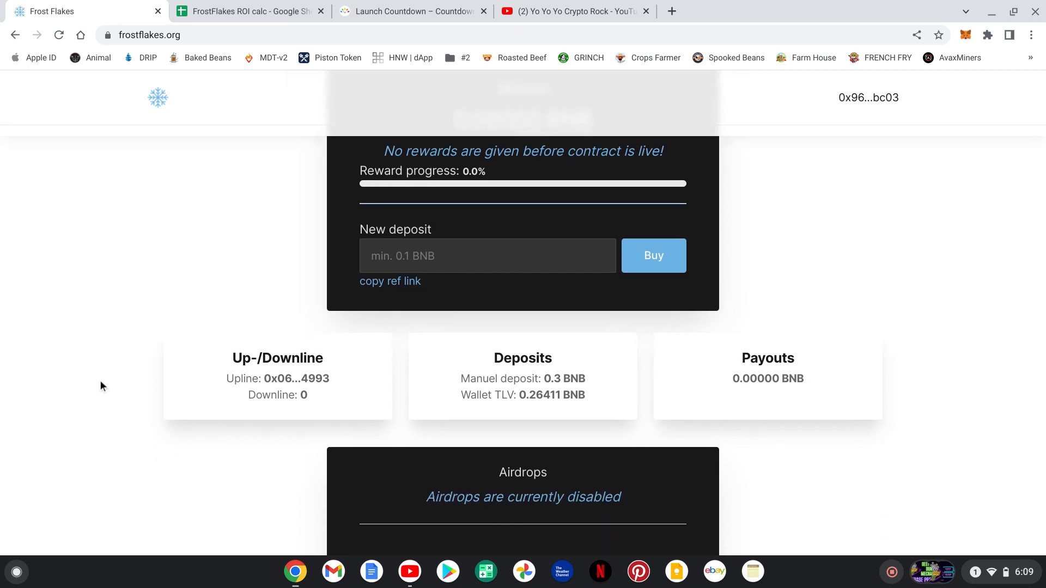
{"action": "scroll", "scroll_direction": "down", "scroll_amount": 3}
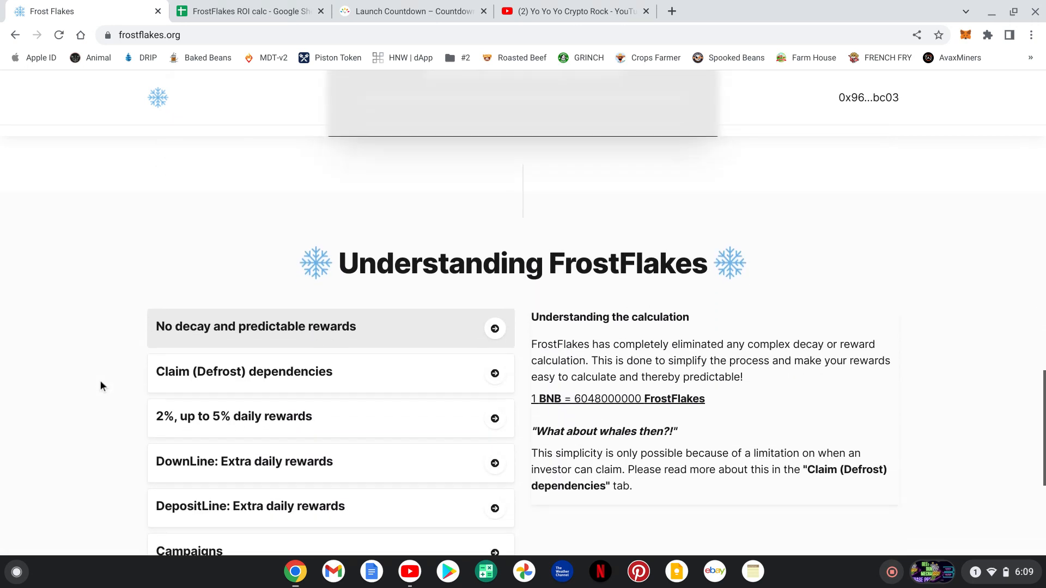
Expand the '2%, up to 5% daily rewards' FAQ item showing the reward ladder from 2% to 5%.
{"action": "scroll", "scroll_direction": "down", "scroll_amount": 3}
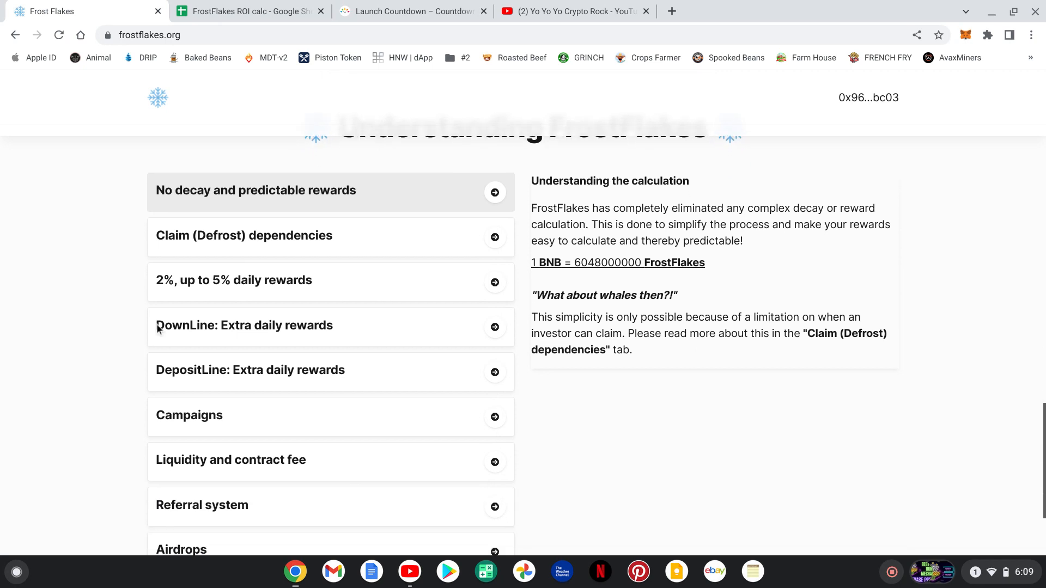
{"action": "mouse_move", "coordinate": [614, 281]}
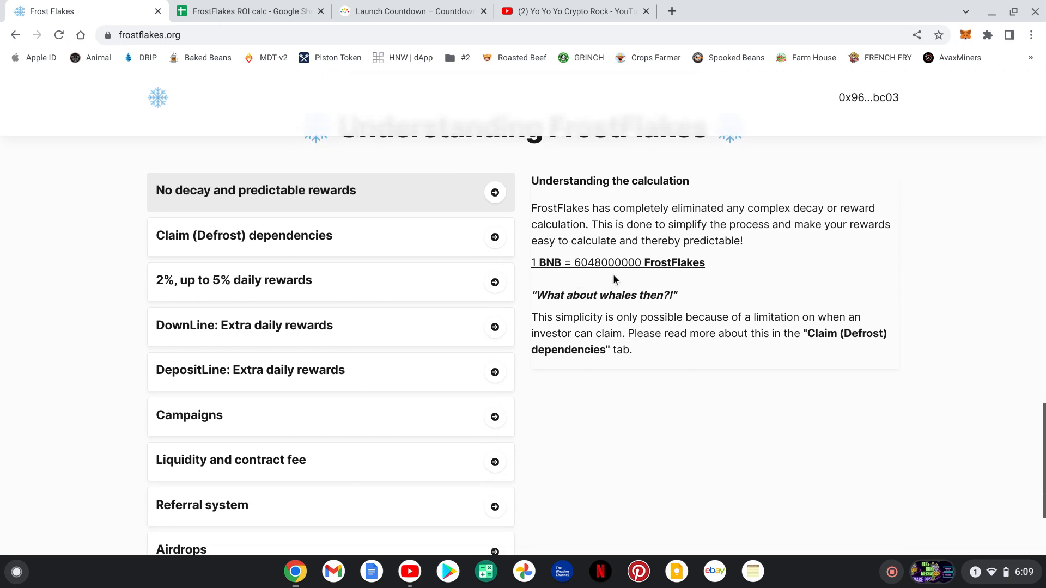
{"action": "mouse_move", "coordinate": [569, 287]}
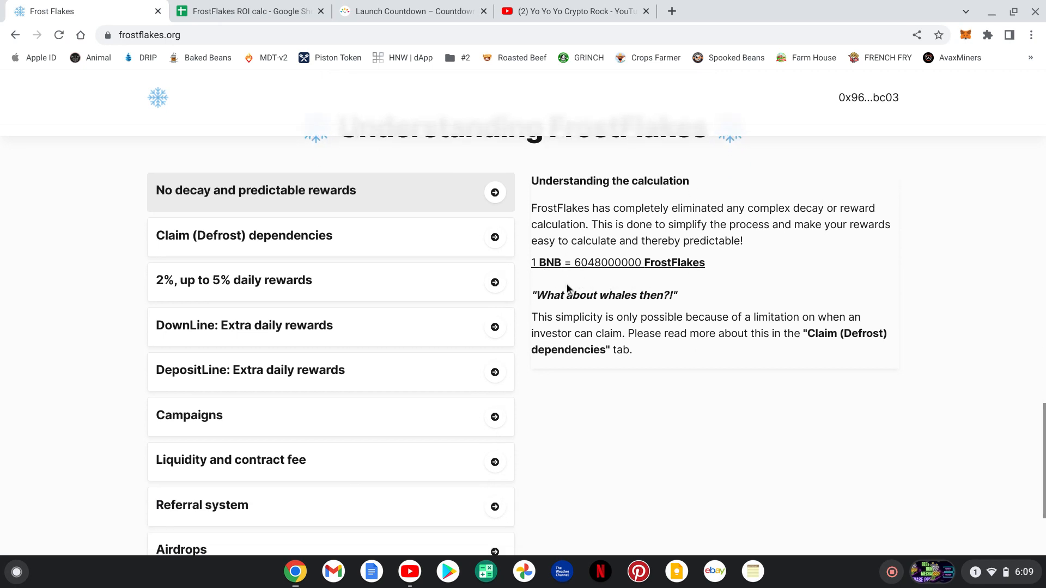
{"action": "mouse_move", "coordinate": [244, 209]}
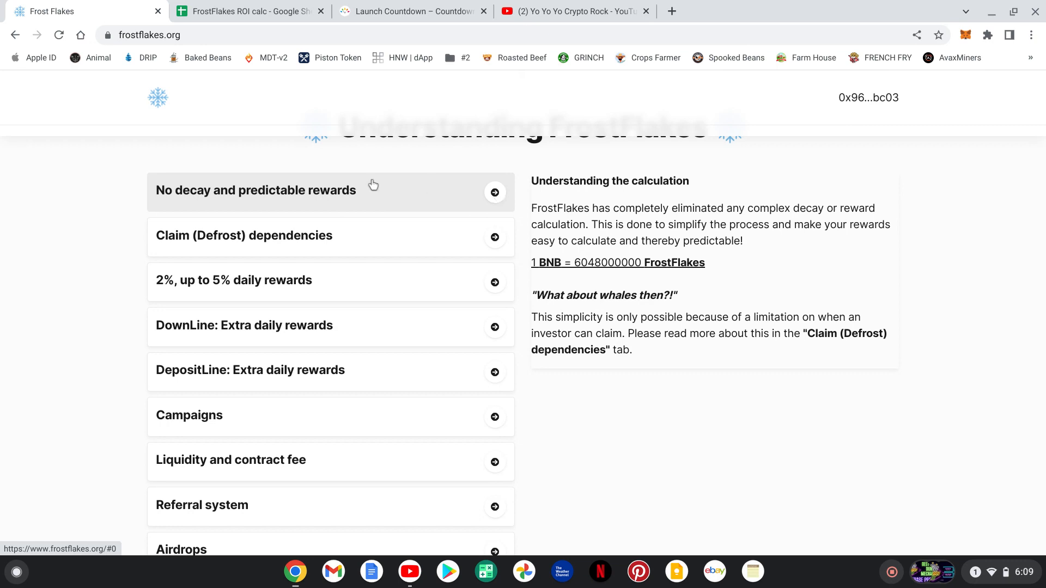
{"action": "scroll", "scroll_direction": "down", "scroll_amount": 3}
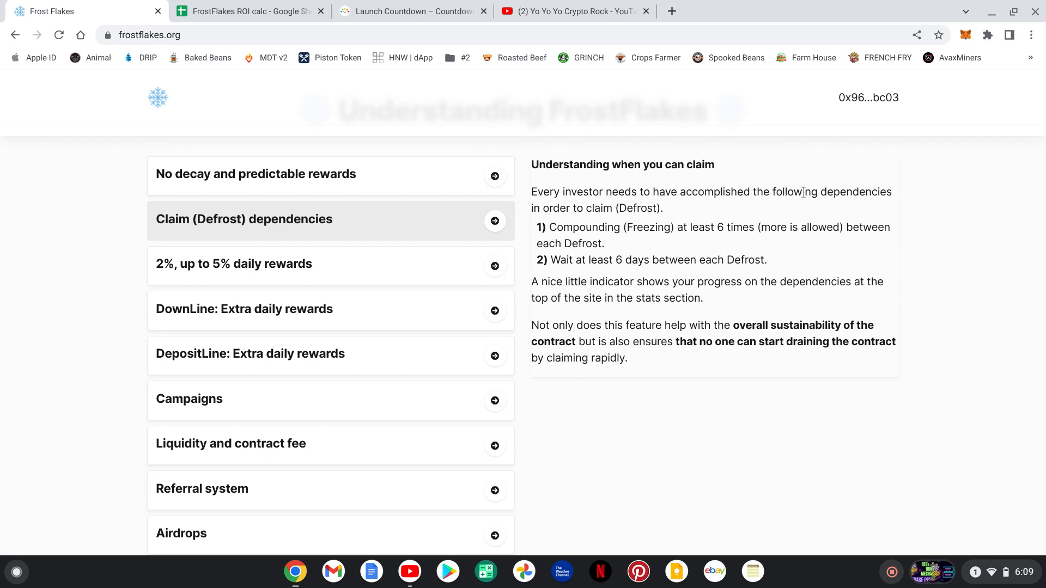
{"action": "mouse_move", "coordinate": [661, 231]}
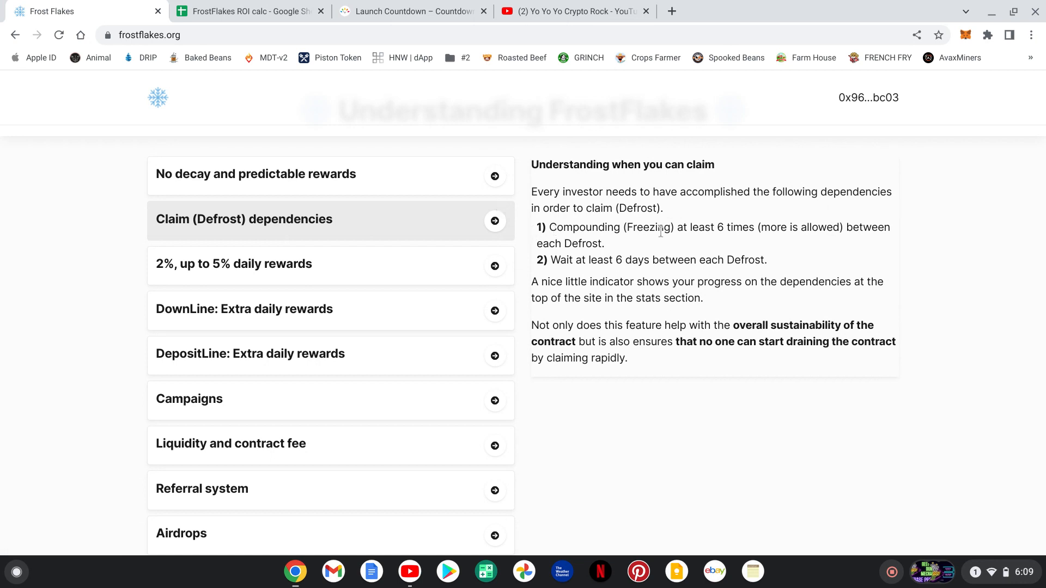
{"action": "mouse_move", "coordinate": [769, 240]}
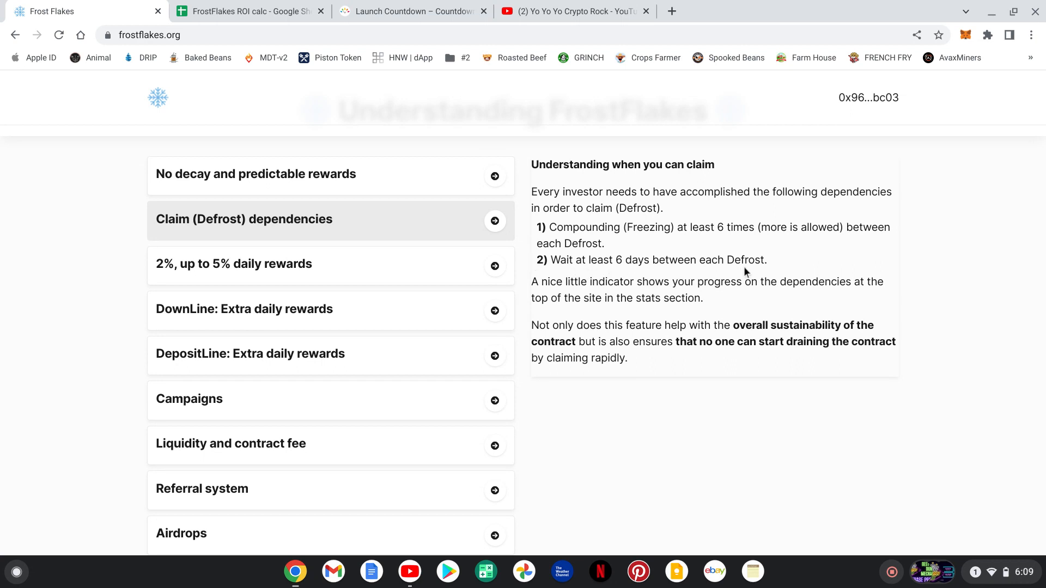
{"action": "left_click", "coordinate": [250, 264]}
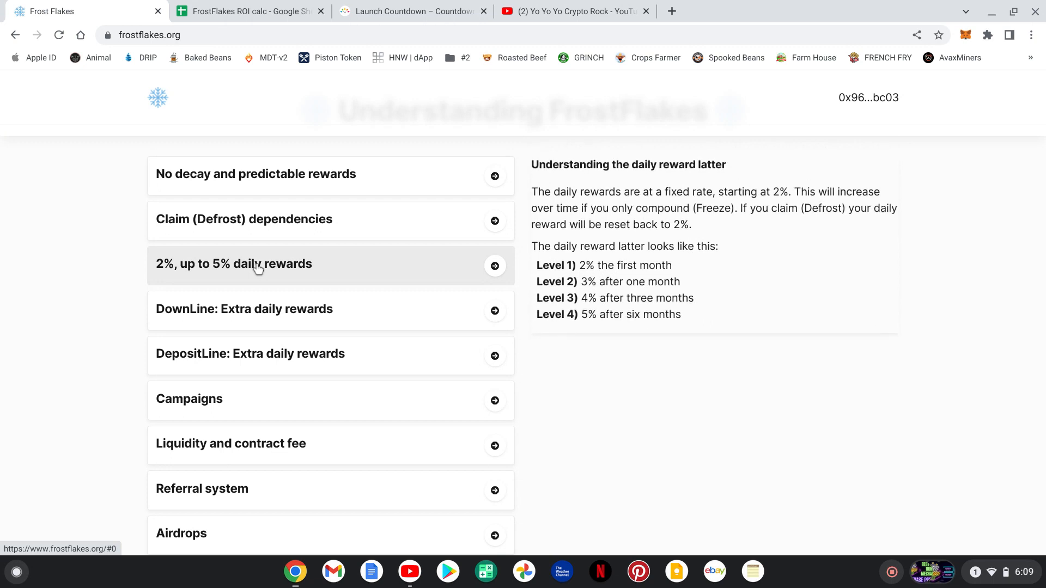
{"action": "mouse_move", "coordinate": [709, 279]}
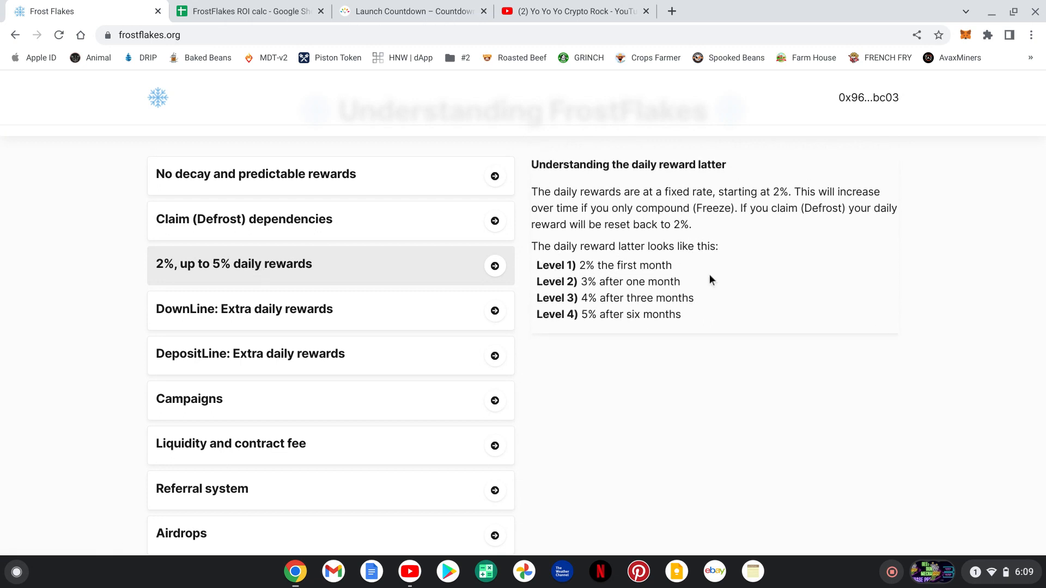
{"action": "mouse_move", "coordinate": [656, 286]}
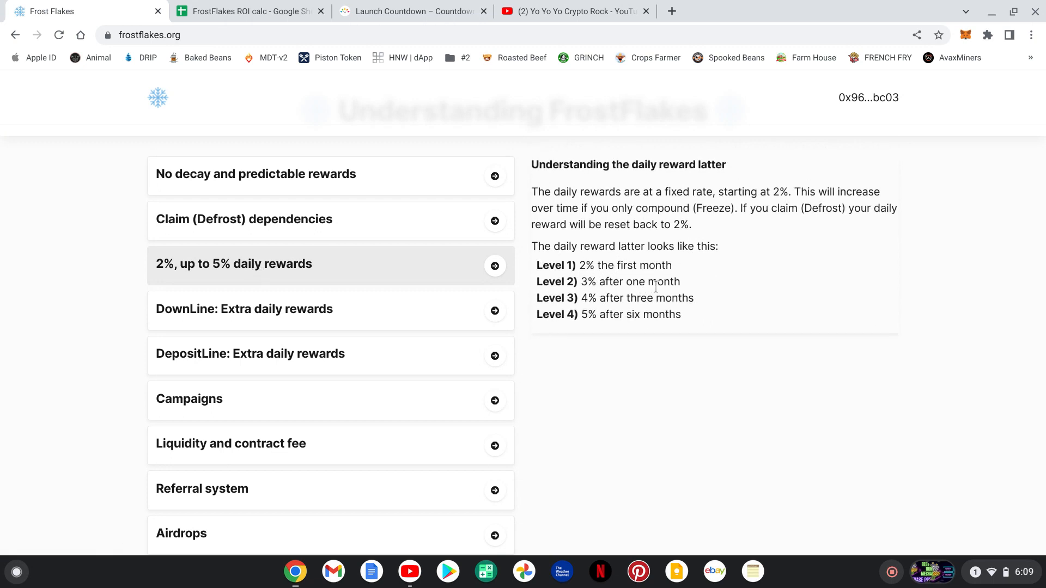
{"action": "mouse_move", "coordinate": [616, 314]}
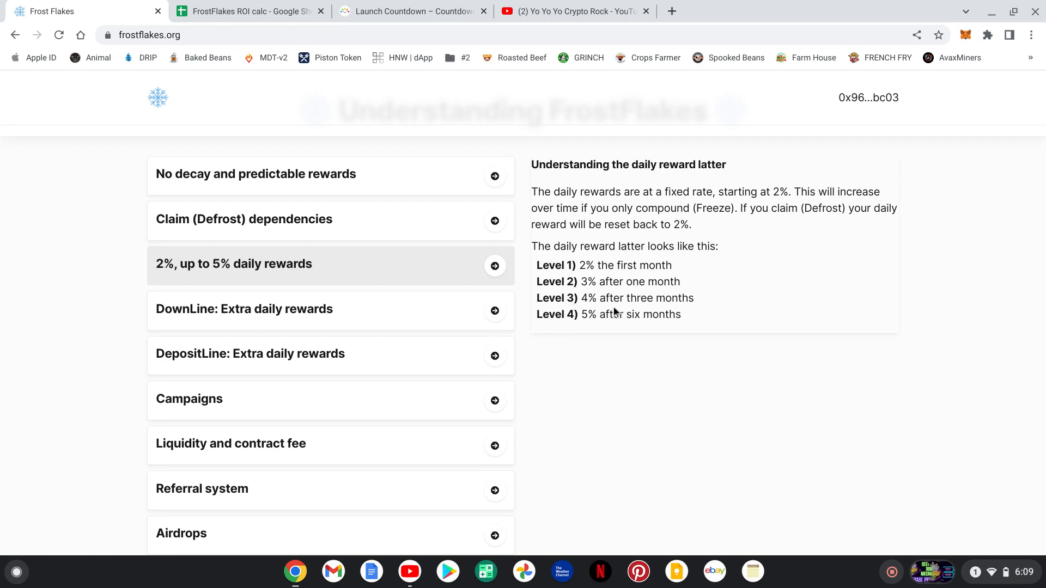
{"action": "mouse_move", "coordinate": [549, 333]}
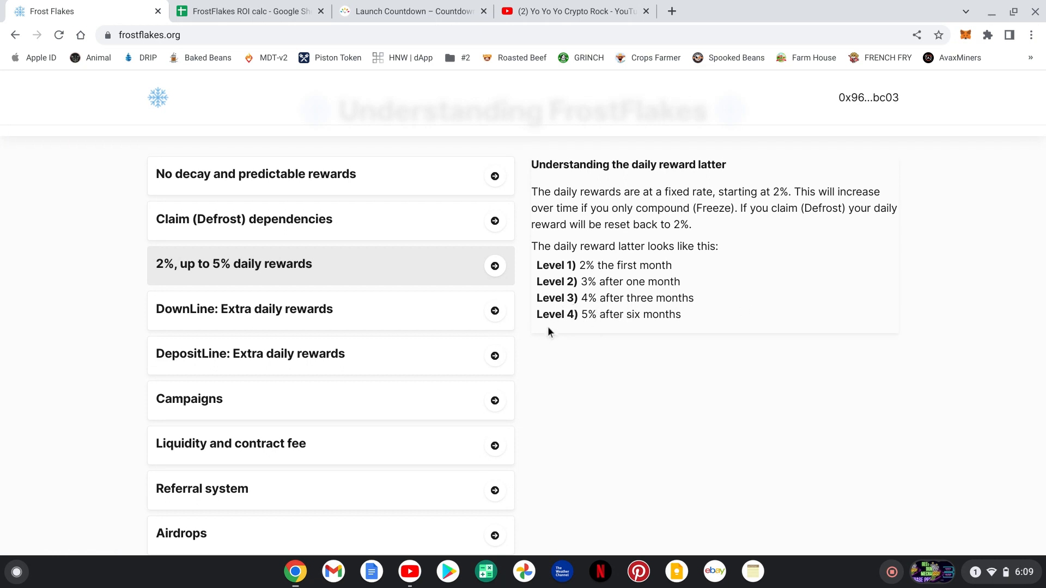
{"action": "mouse_move", "coordinate": [674, 347]}
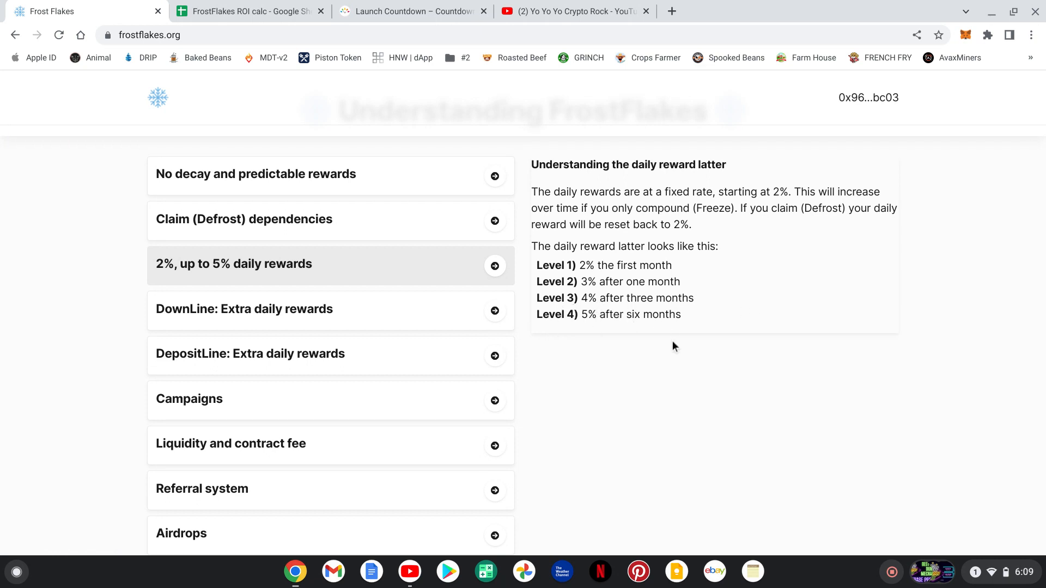
{"action": "scroll", "scroll_direction": "down", "scroll_amount": 3}
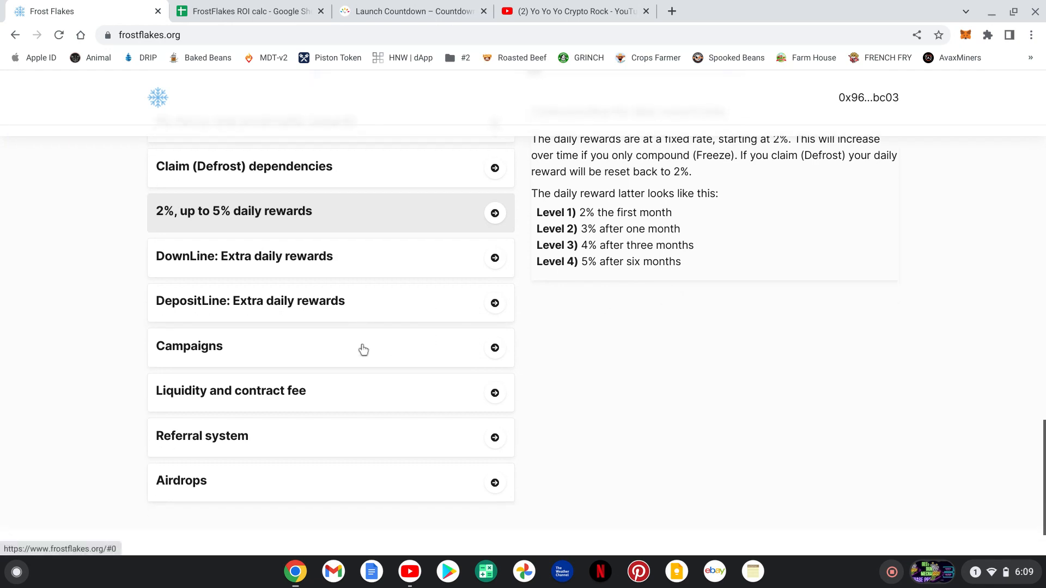
Expand the 'Liquidity and contract fee' FAQ entry and read its explanation.
{"action": "left_click", "coordinate": [231, 390]}
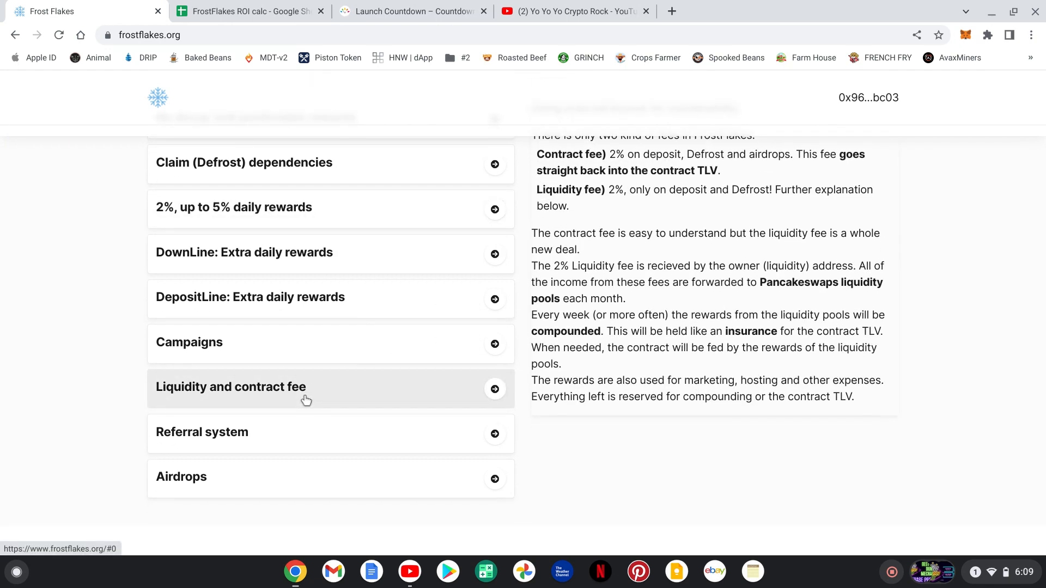
{"action": "scroll", "scroll_direction": "up", "scroll_amount": 3}
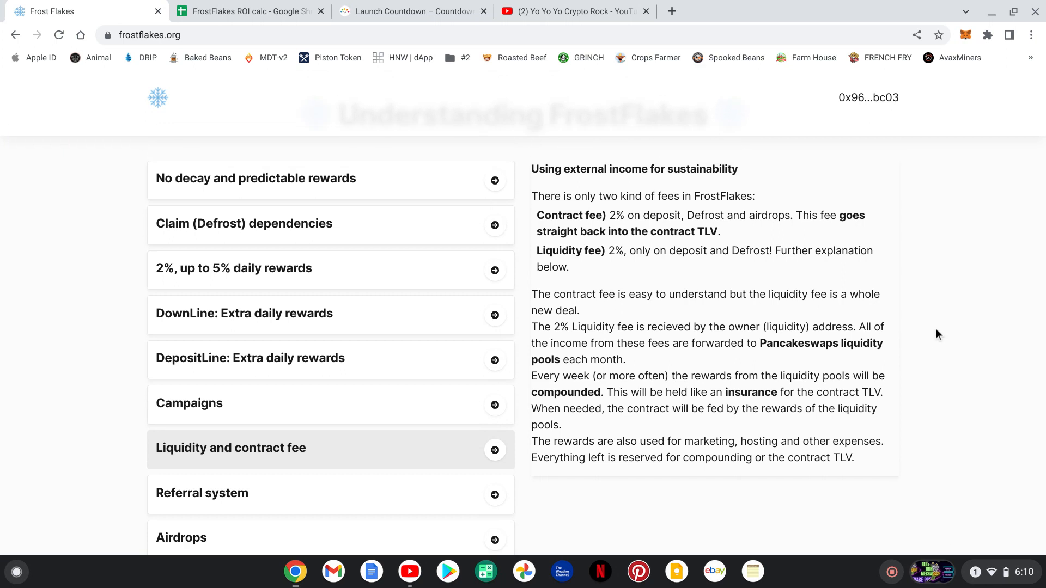
{"action": "scroll", "scroll_direction": "down", "scroll_amount": 3}
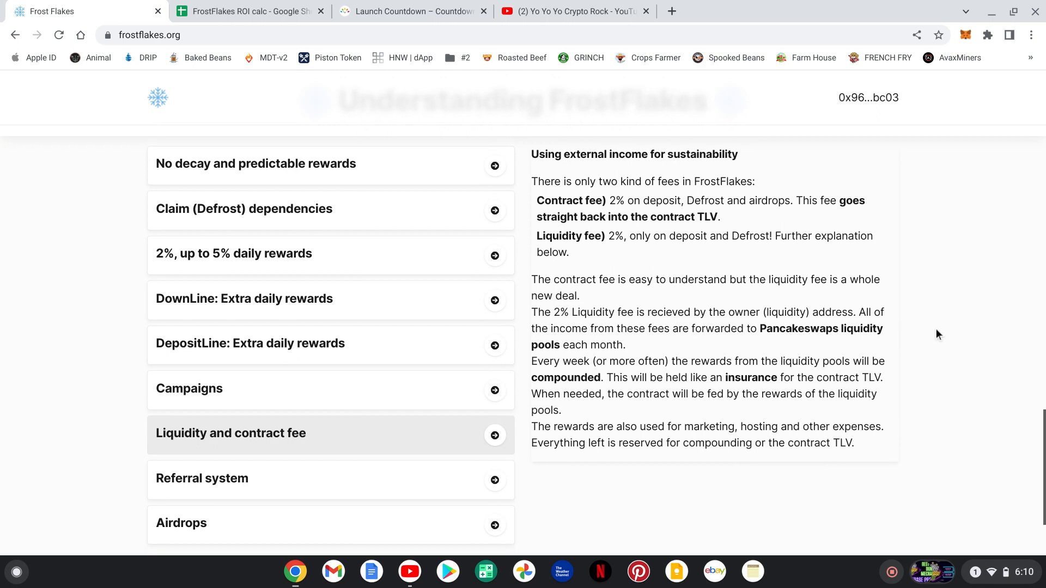
{"action": "mouse_move", "coordinate": [650, 175]}
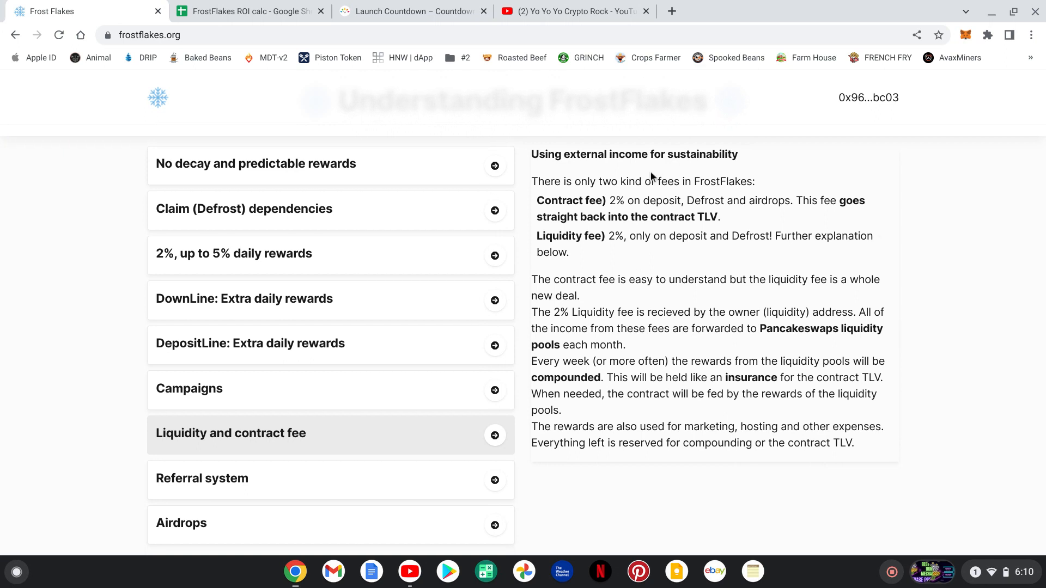
{"action": "mouse_move", "coordinate": [968, 234]}
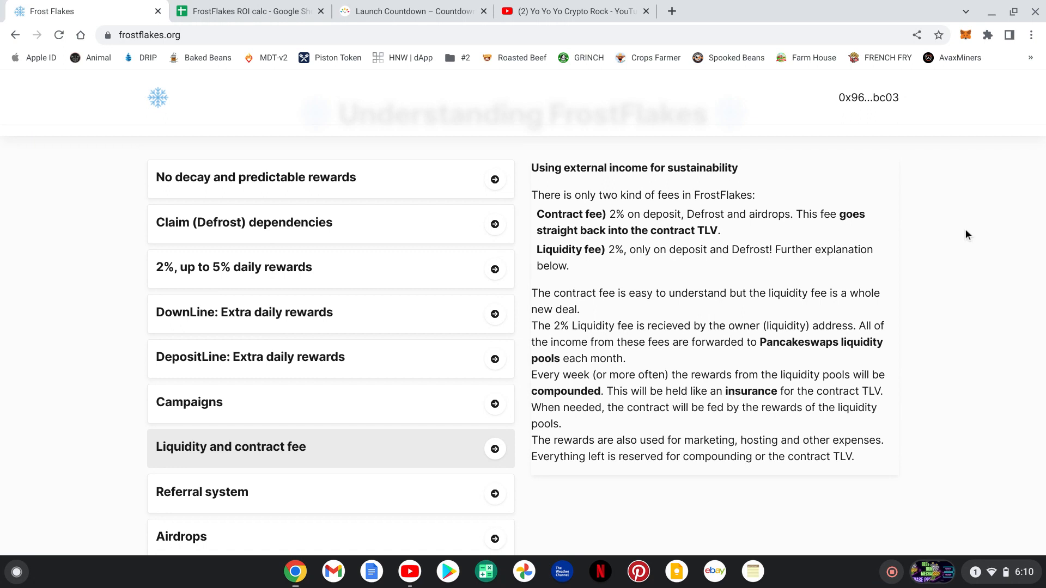
{"action": "scroll", "scroll_direction": "down", "scroll_amount": 3}
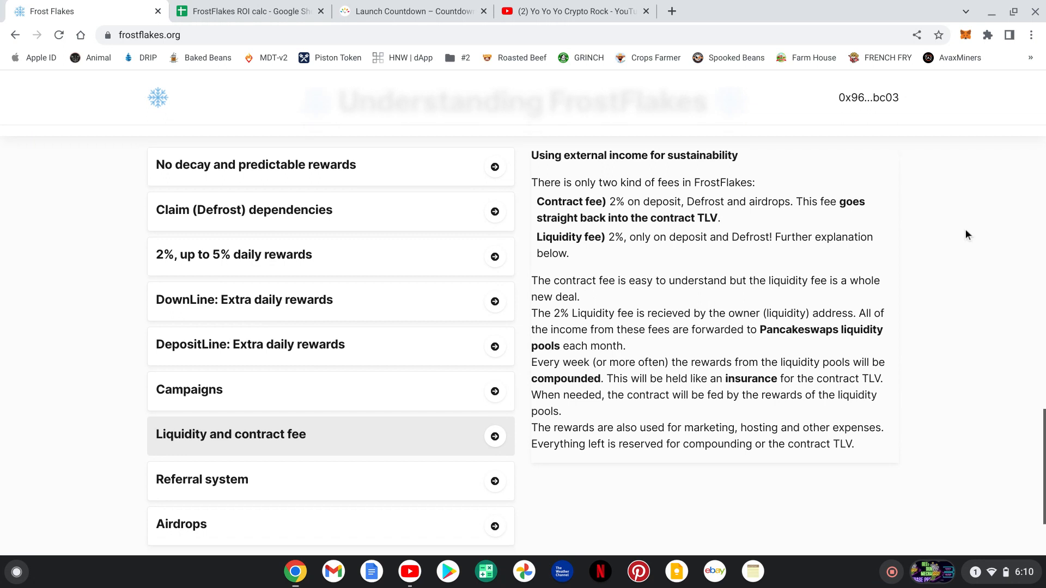
Move back to the Your stats cards and Prelaunch campaign box showing 0/3 referrals.
{"action": "scroll", "scroll_direction": "down", "scroll_amount": 3}
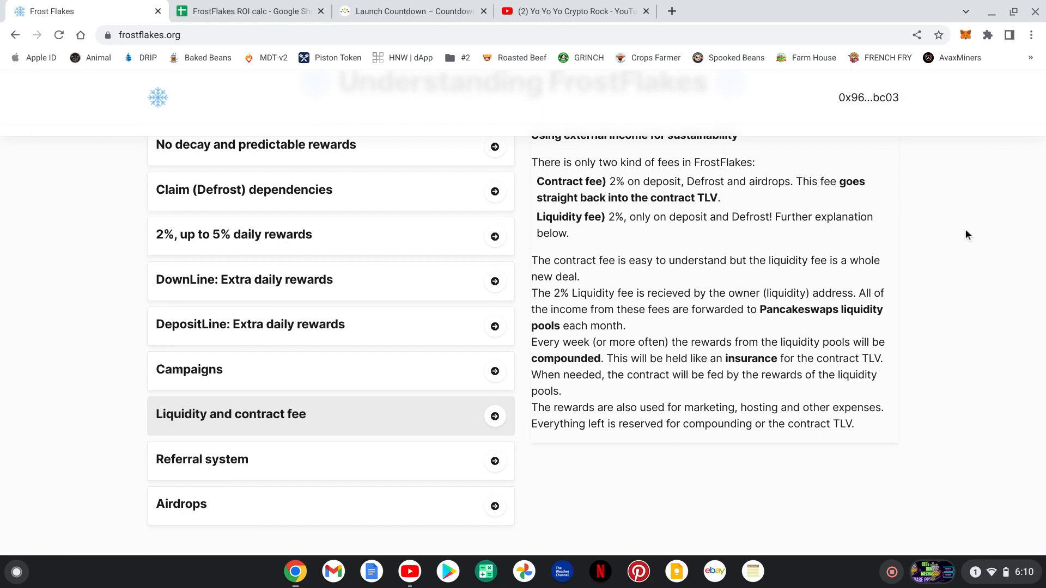
{"action": "scroll", "scroll_direction": "down", "scroll_amount": 3}
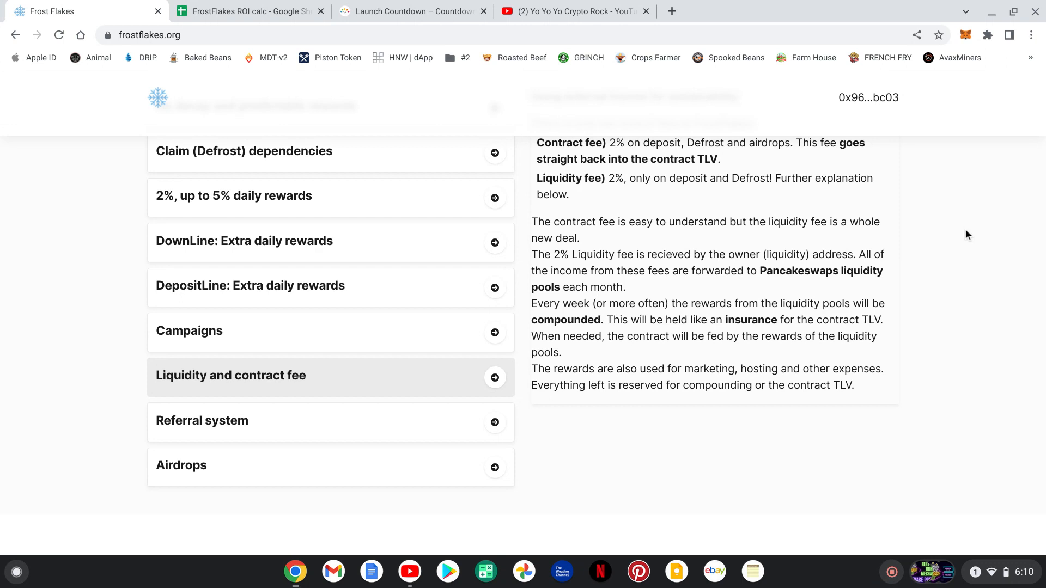
{"action": "scroll", "scroll_direction": "down", "scroll_amount": 3}
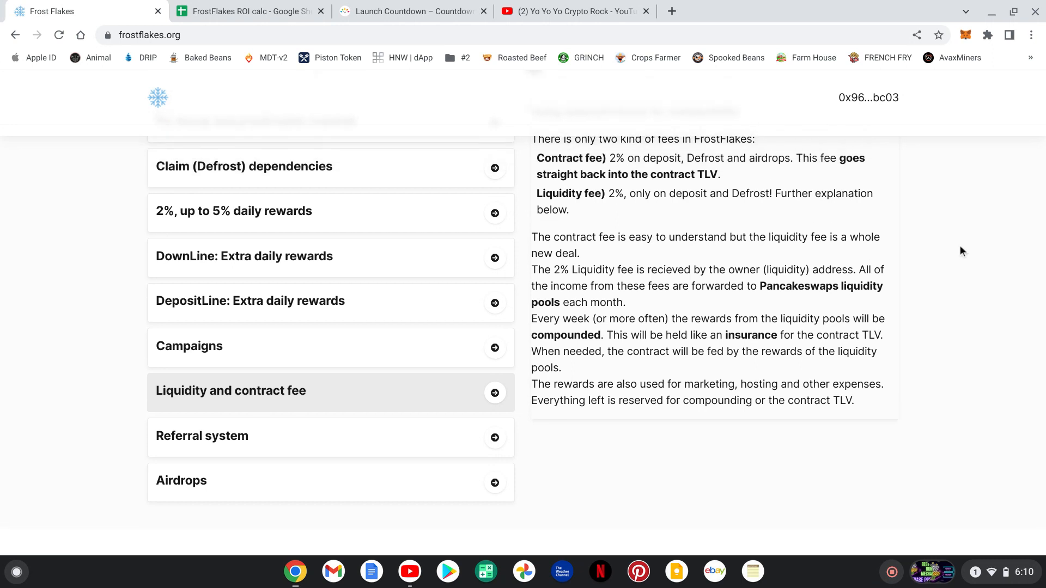
{"action": "mouse_move", "coordinate": [955, 266]}
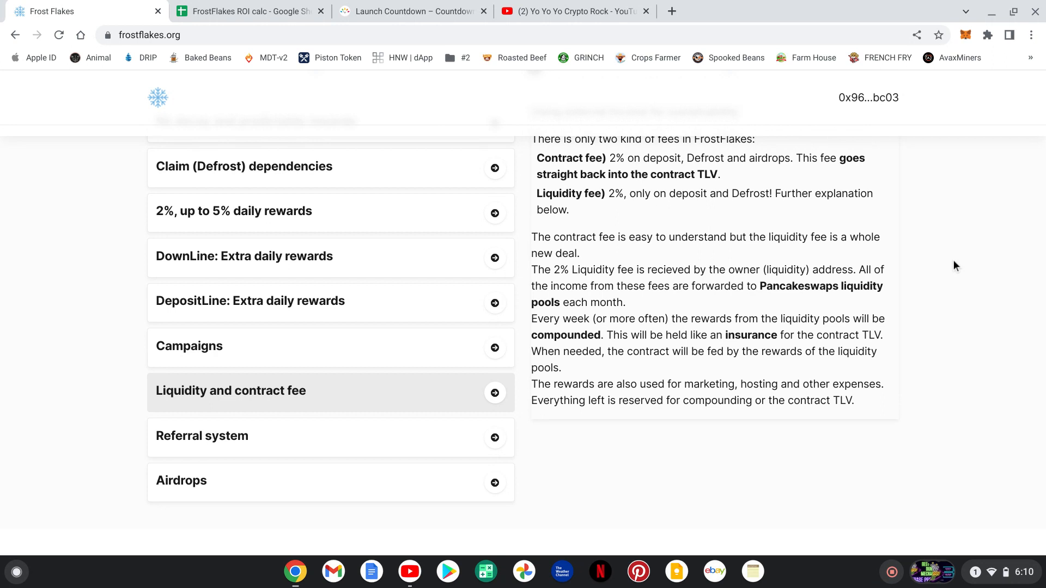
{"action": "scroll", "scroll_direction": "down", "scroll_amount": 3}
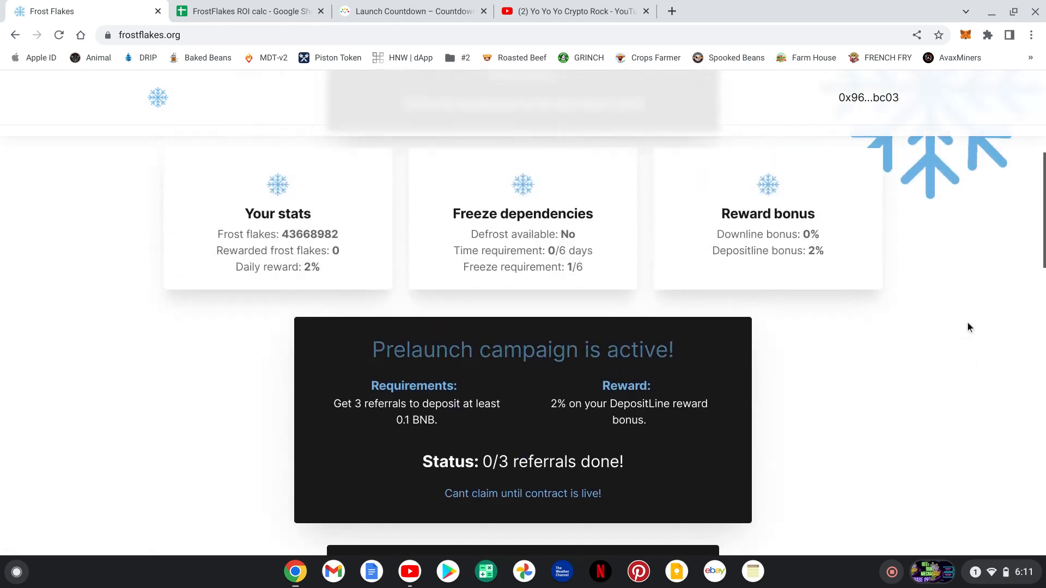
{"action": "scroll", "scroll_direction": "up", "scroll_amount": 3}
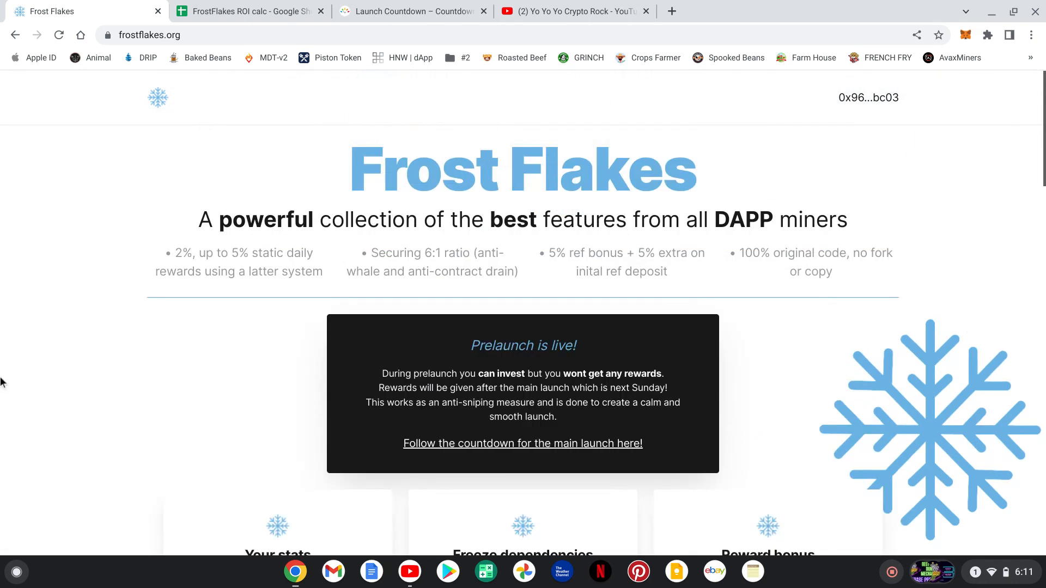
{"action": "scroll", "scroll_direction": "down", "scroll_amount": 3}
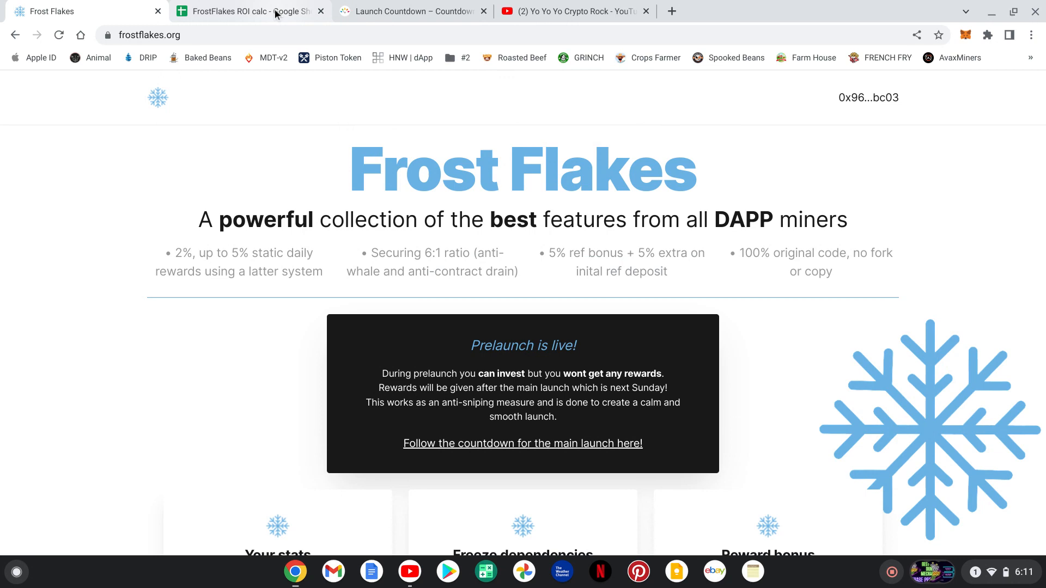
{"action": "left_click", "coordinate": [255, 11]}
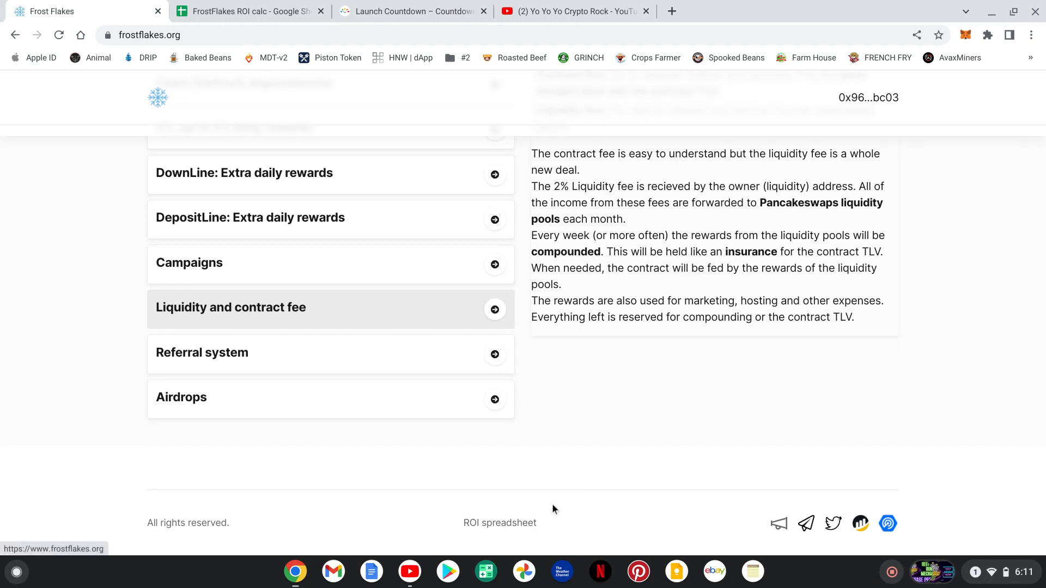
{"action": "mouse_move", "coordinate": [939, 534]}
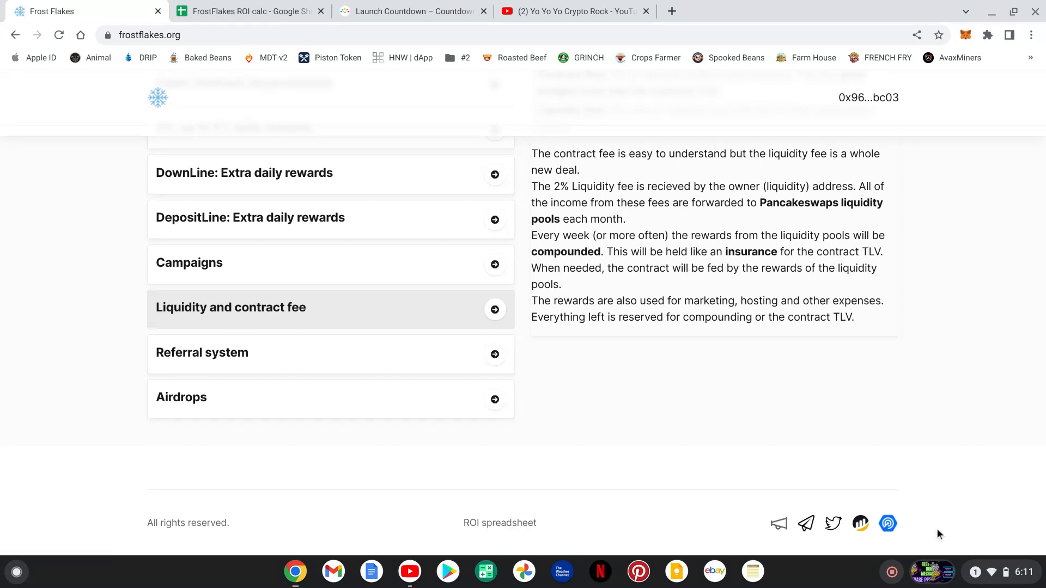
{"action": "mouse_move", "coordinate": [737, 480]}
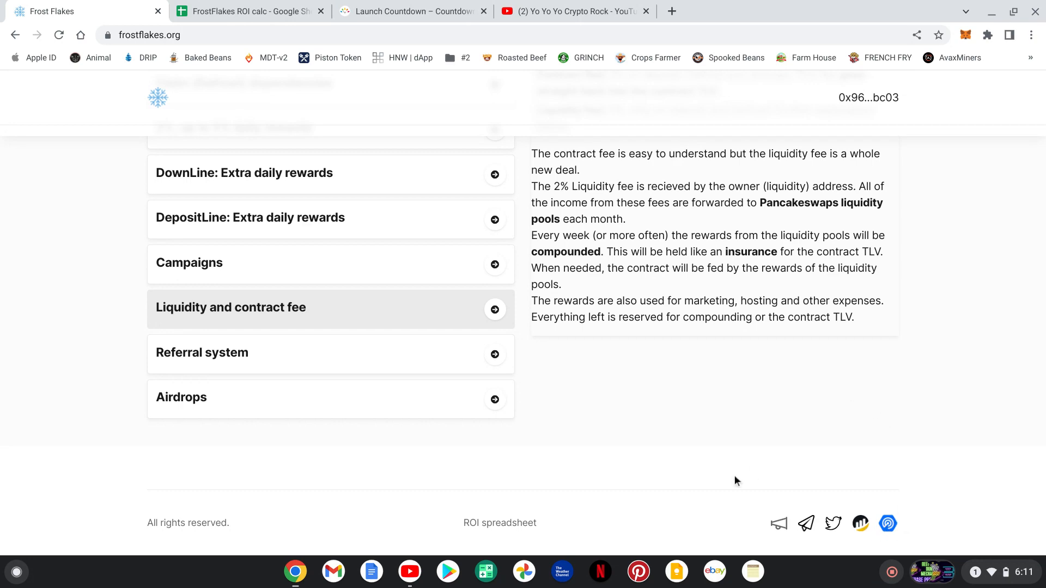
{"action": "scroll", "scroll_direction": "up", "scroll_amount": 3}
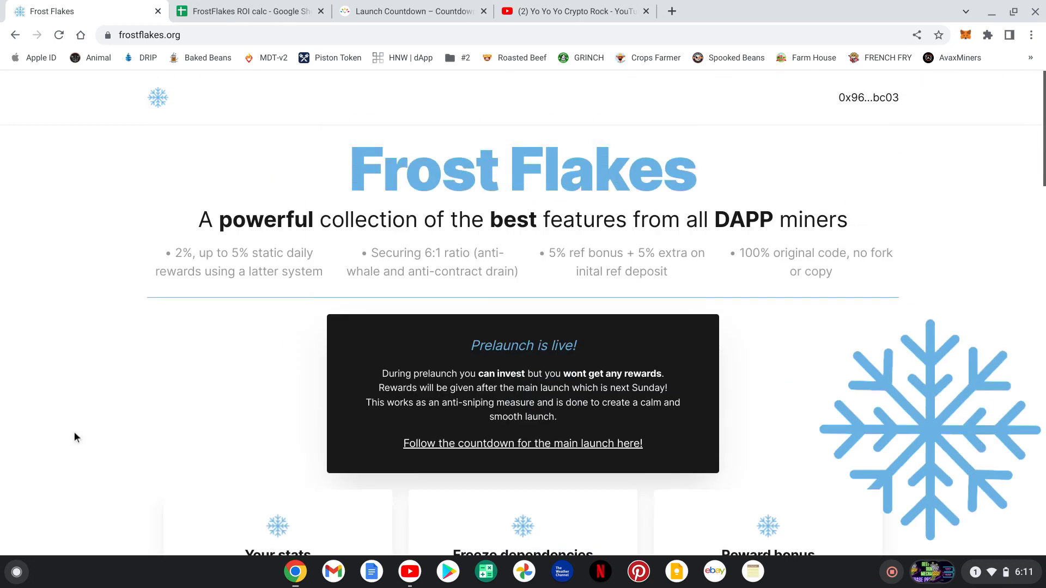
{"action": "mouse_move", "coordinate": [96, 373]}
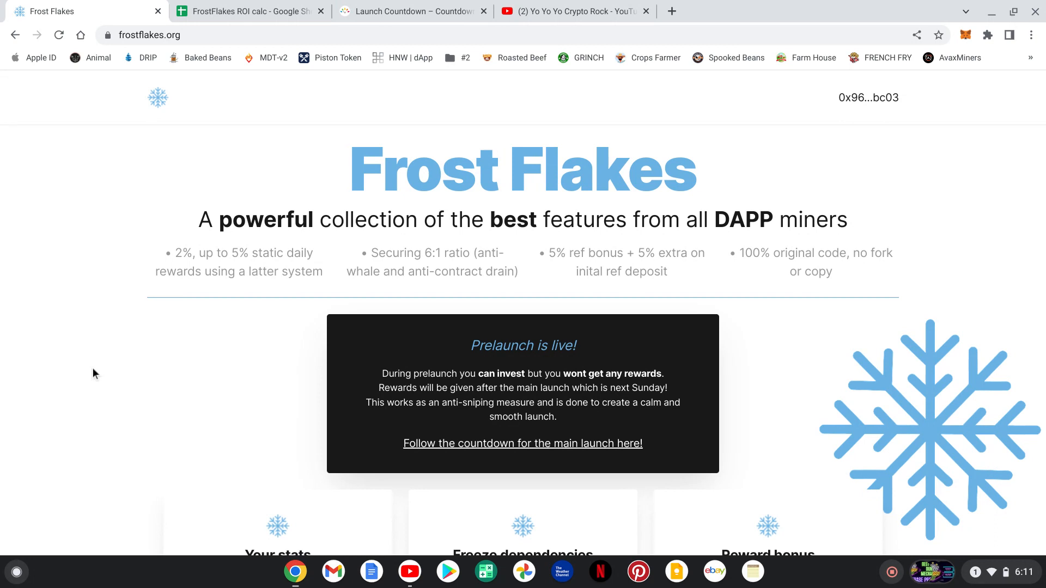
{"action": "mouse_move", "coordinate": [61, 348]}
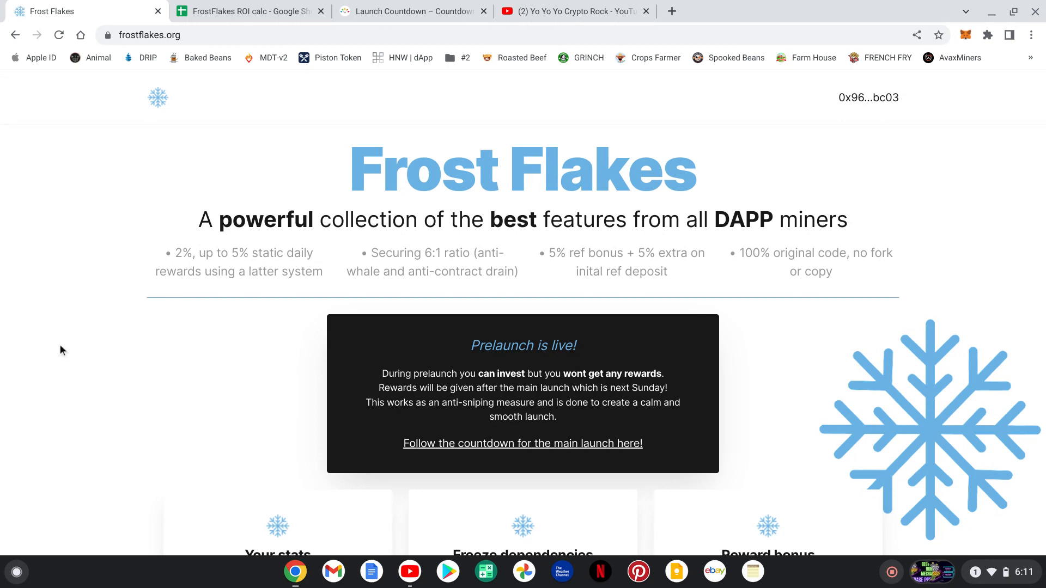
{"action": "scroll", "scroll_direction": "down", "scroll_amount": 3}
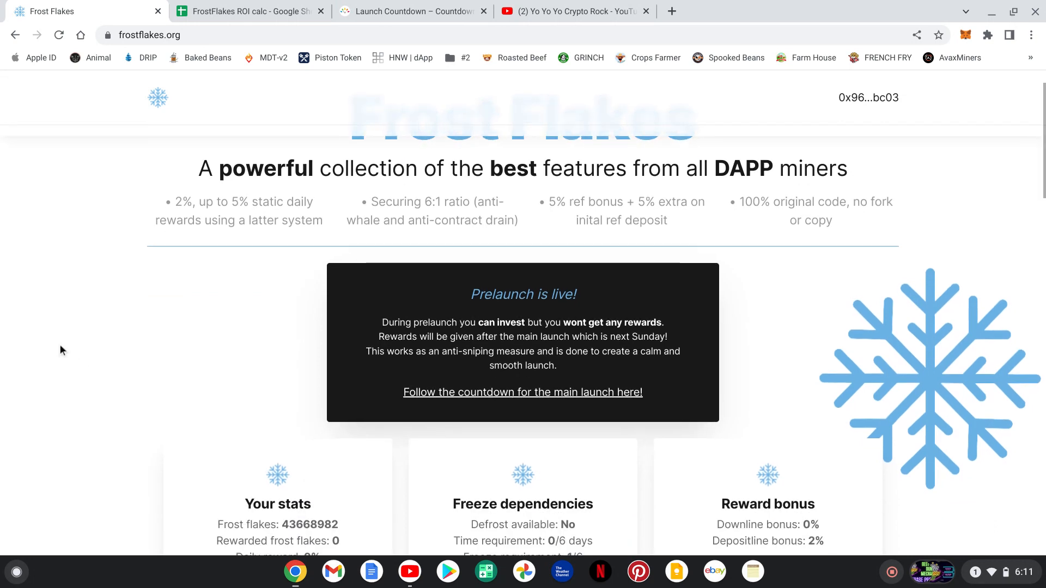
{"action": "mouse_move", "coordinate": [76, 296]}
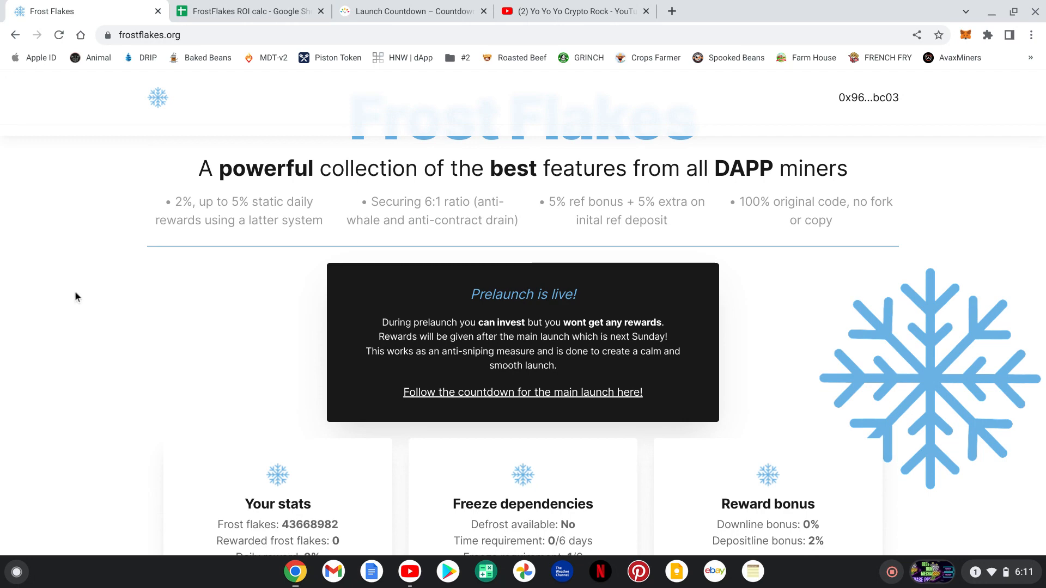
{"action": "scroll", "scroll_direction": "down", "scroll_amount": 3}
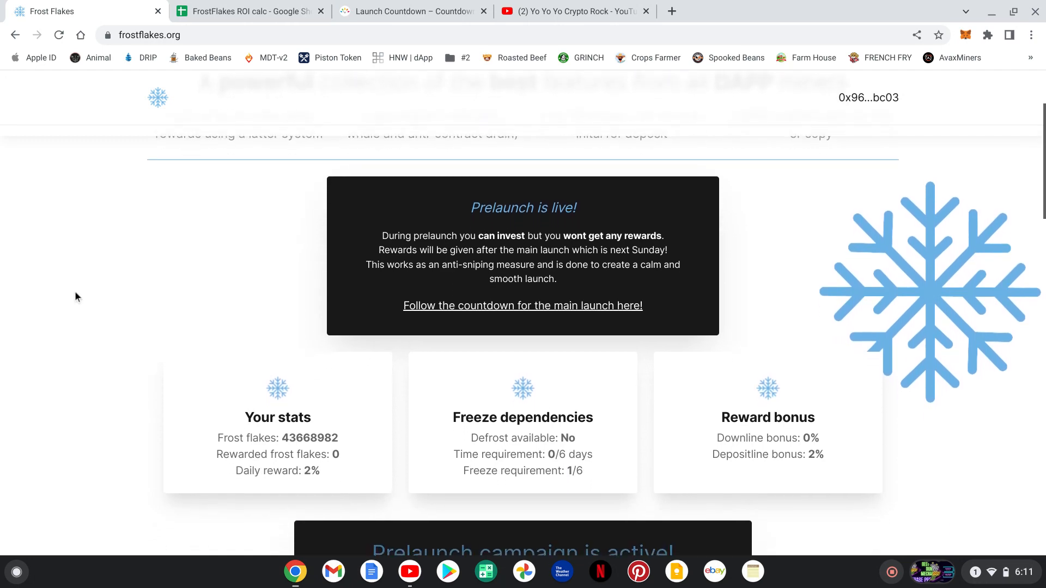
Review the ROI calc spreadsheet's 6-month results and compounding table, then return to the YouTube channel.
{"action": "left_click", "coordinate": [249, 10]}
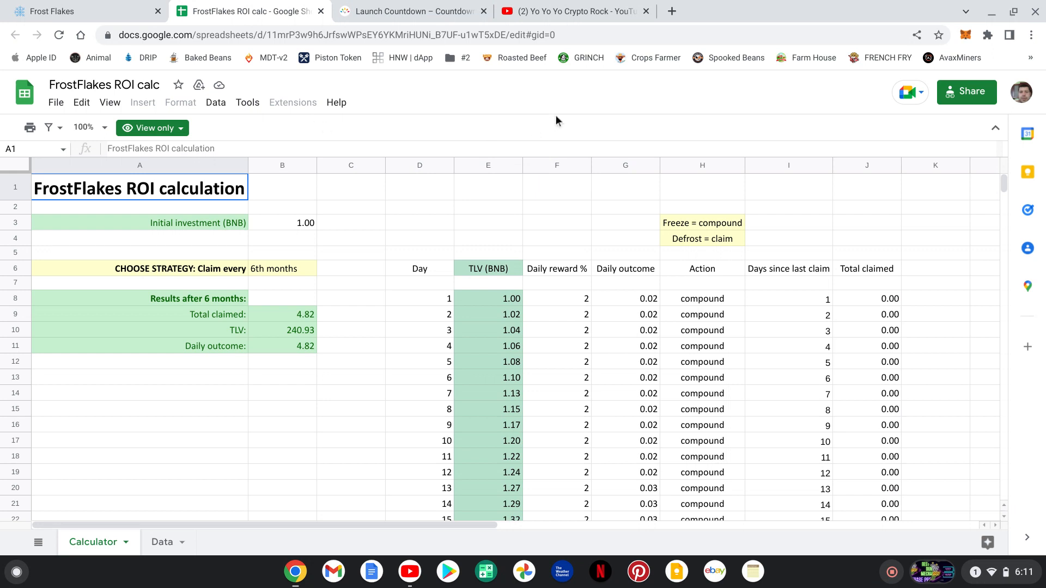
{"action": "scroll", "scroll_direction": "down", "scroll_amount": 3}
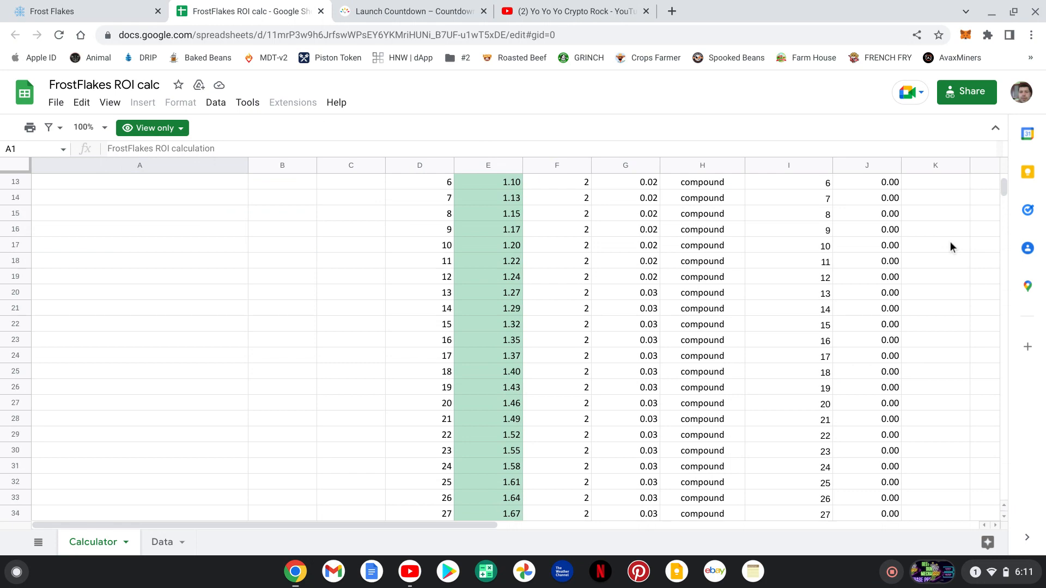
{"action": "scroll", "scroll_direction": "up", "scroll_amount": 3}
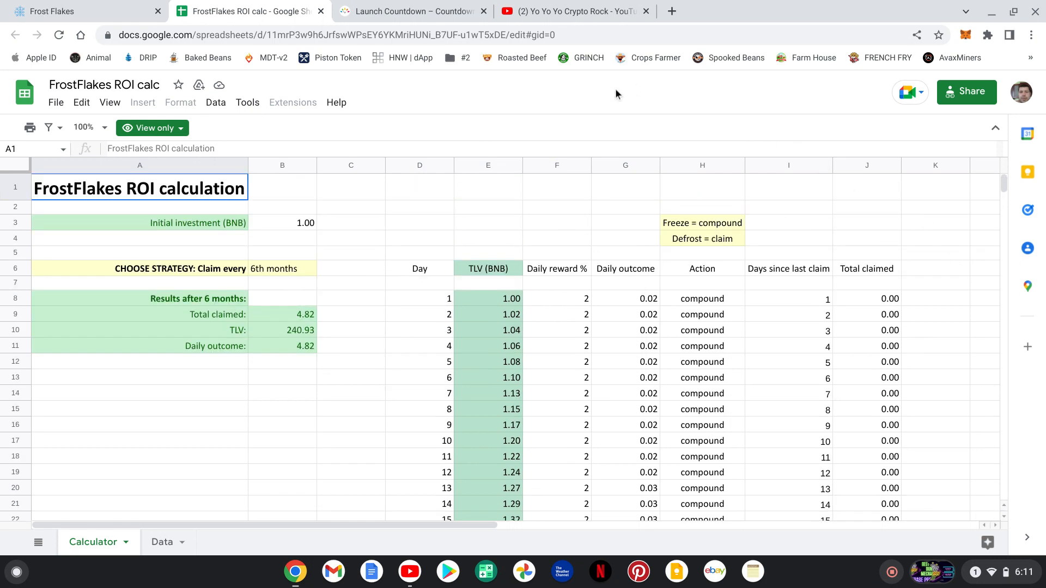
{"action": "mouse_move", "coordinate": [614, 93]}
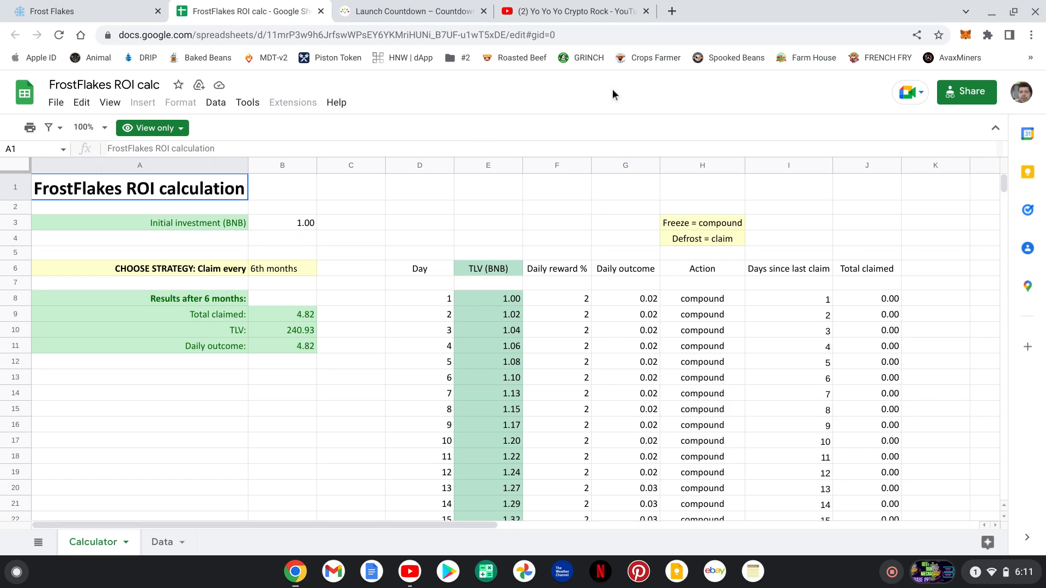
{"action": "left_click", "coordinate": [578, 11]}
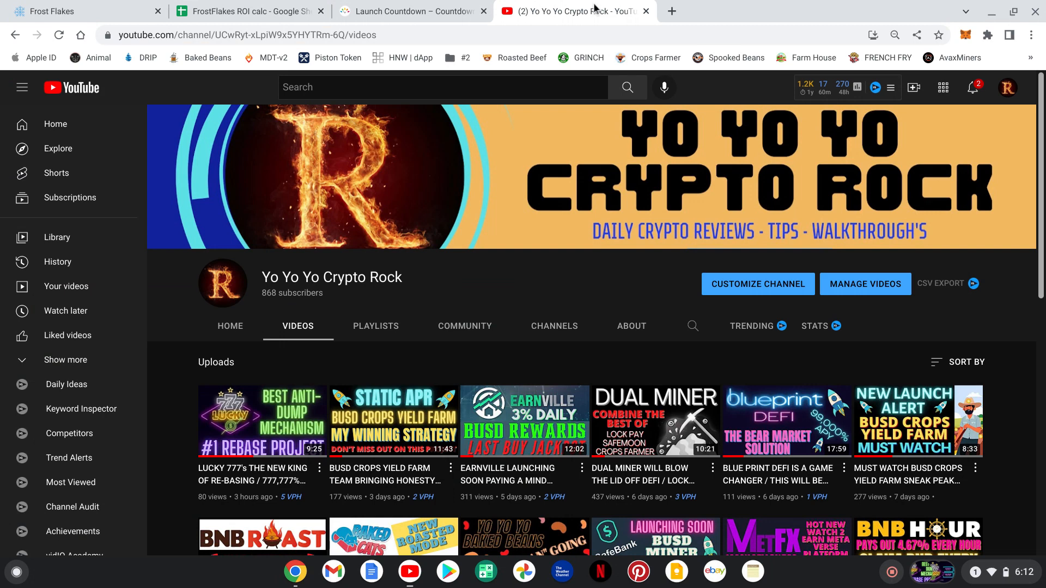
{"action": "mouse_move", "coordinate": [116, 26]}
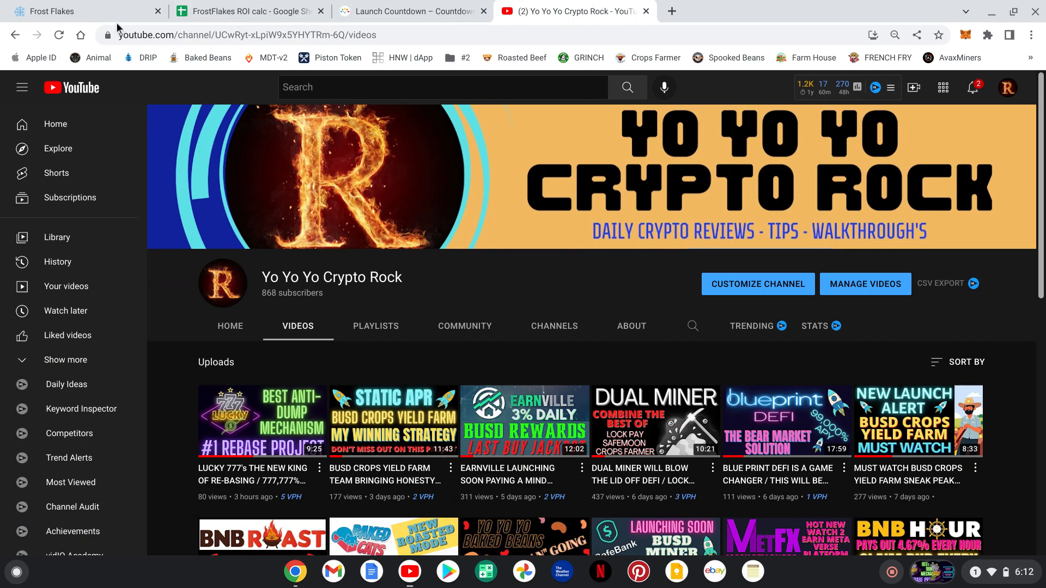
Return to the Frost Flakes dapp and move down to the Rewards panel at 0.00000 BNB with the new-deposit form.
{"action": "left_click", "coordinate": [60, 11]}
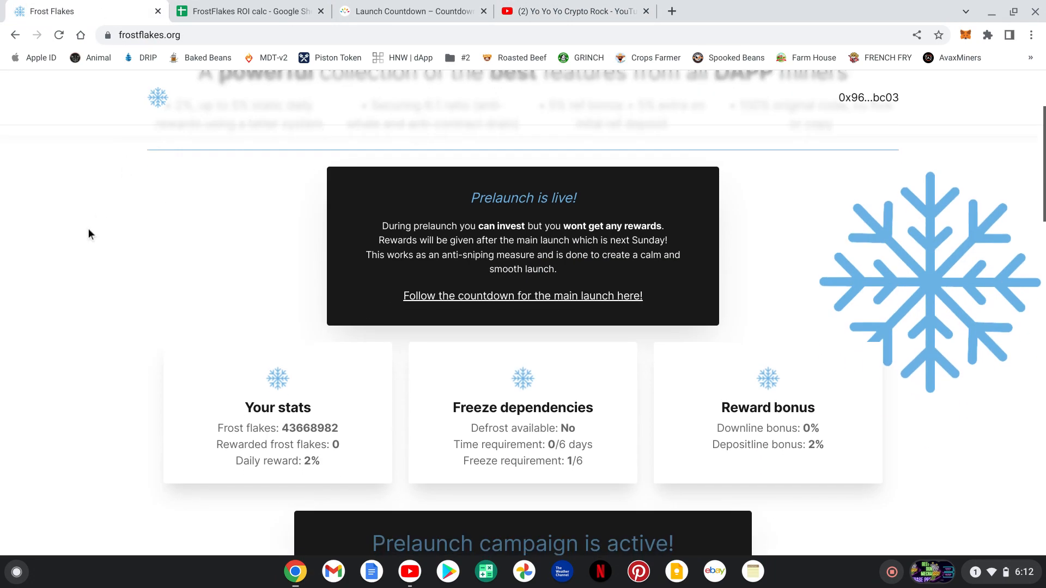
{"action": "scroll", "scroll_direction": "down", "scroll_amount": 3}
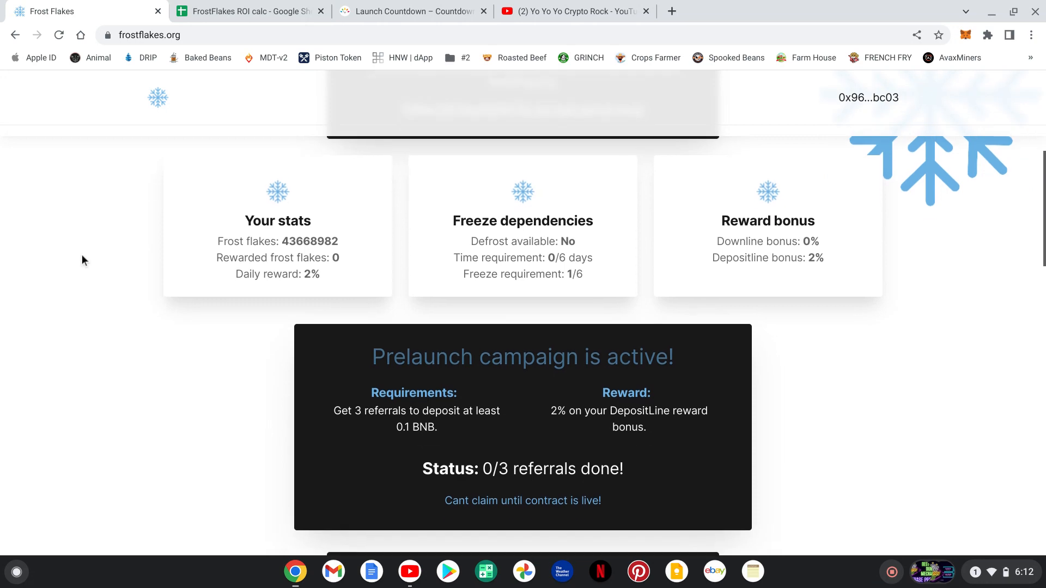
{"action": "scroll", "scroll_direction": "up", "scroll_amount": 3}
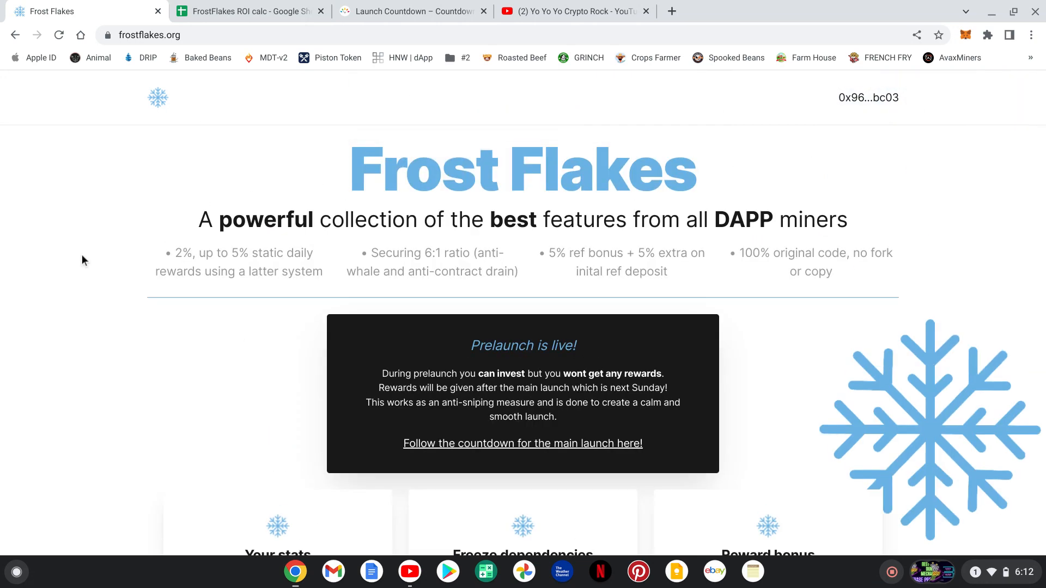
{"action": "scroll", "scroll_direction": "down", "scroll_amount": 3}
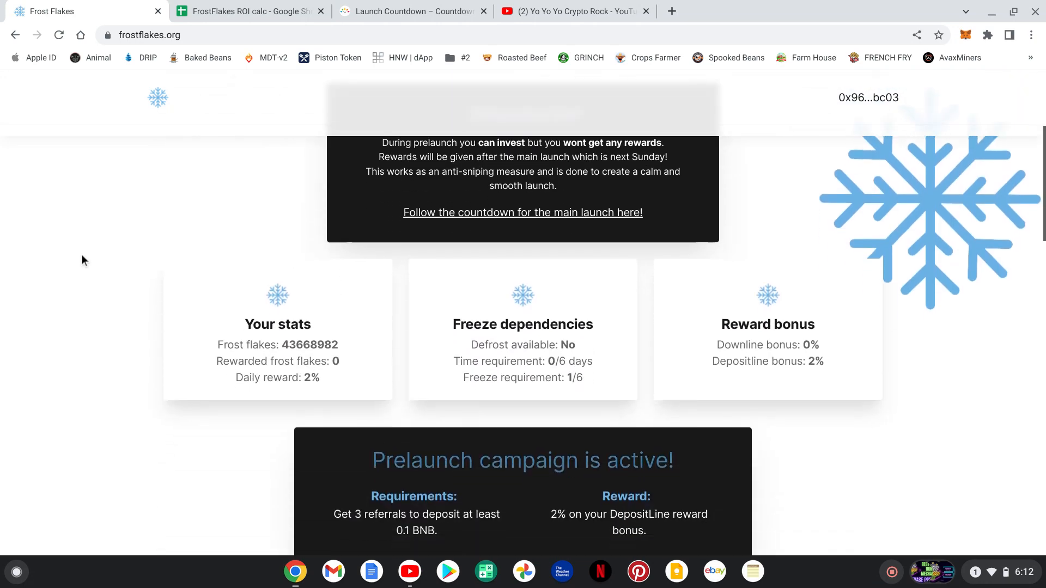
{"action": "scroll", "scroll_direction": "down", "scroll_amount": 3}
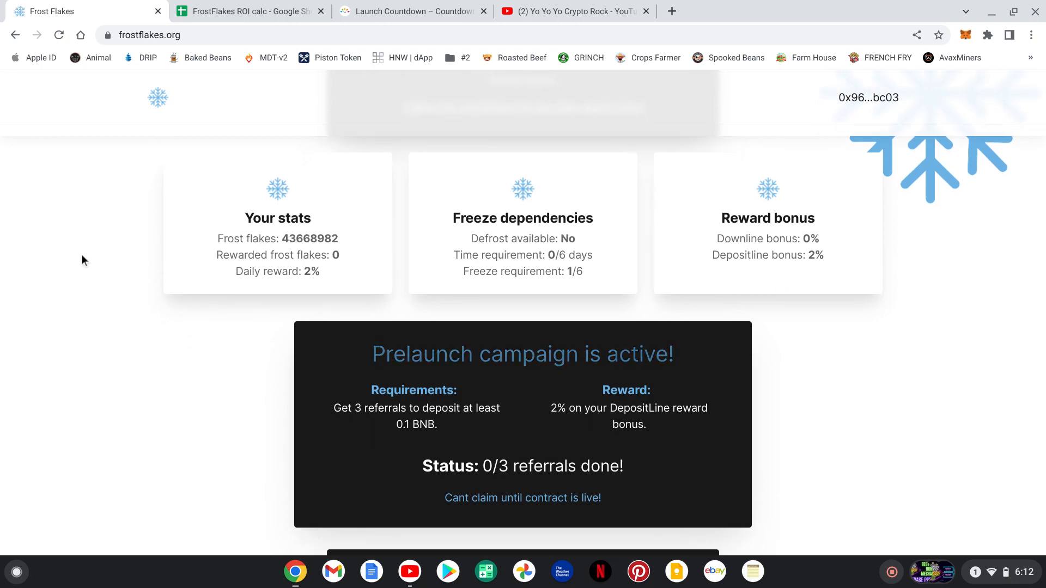
{"action": "scroll", "scroll_direction": "down", "scroll_amount": 3}
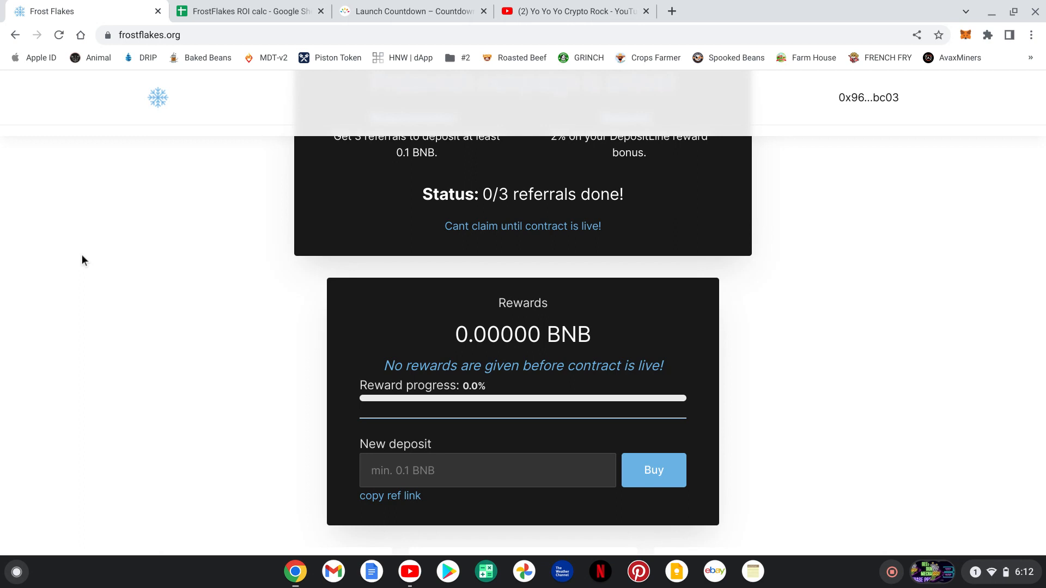
{"action": "mouse_move", "coordinate": [874, 528]}
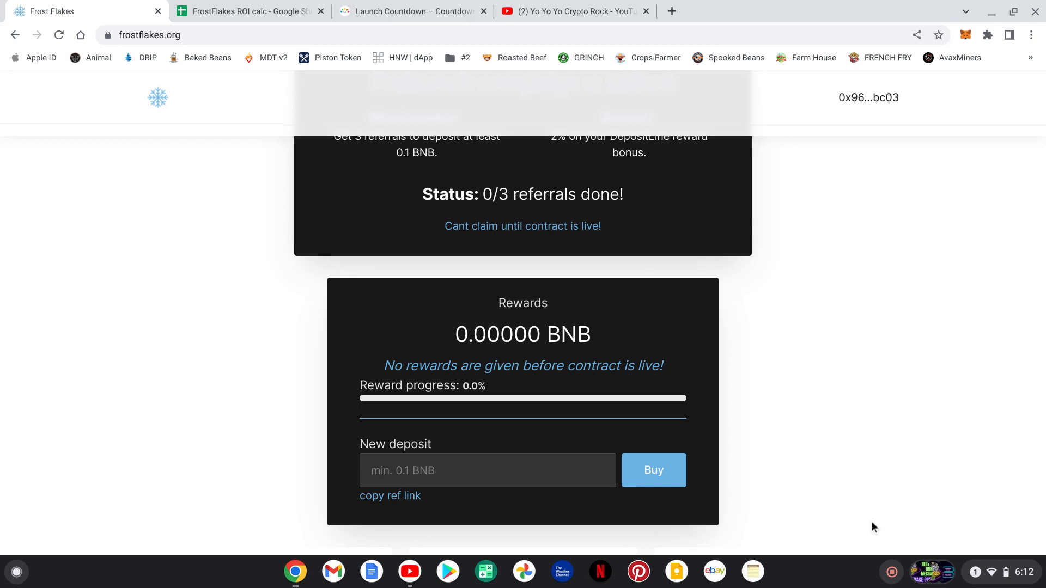
{"action": "mouse_move", "coordinate": [891, 572]}
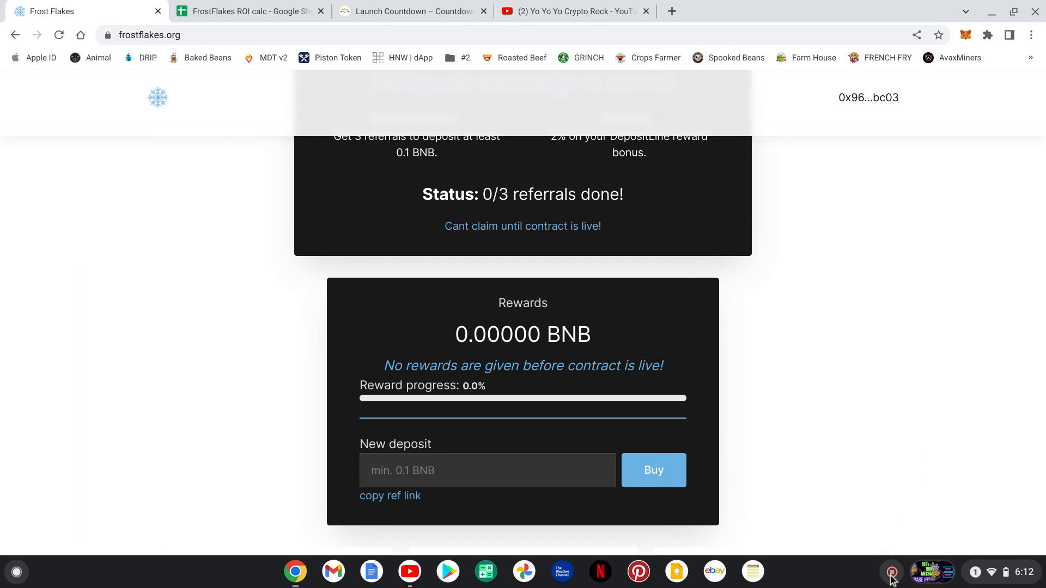